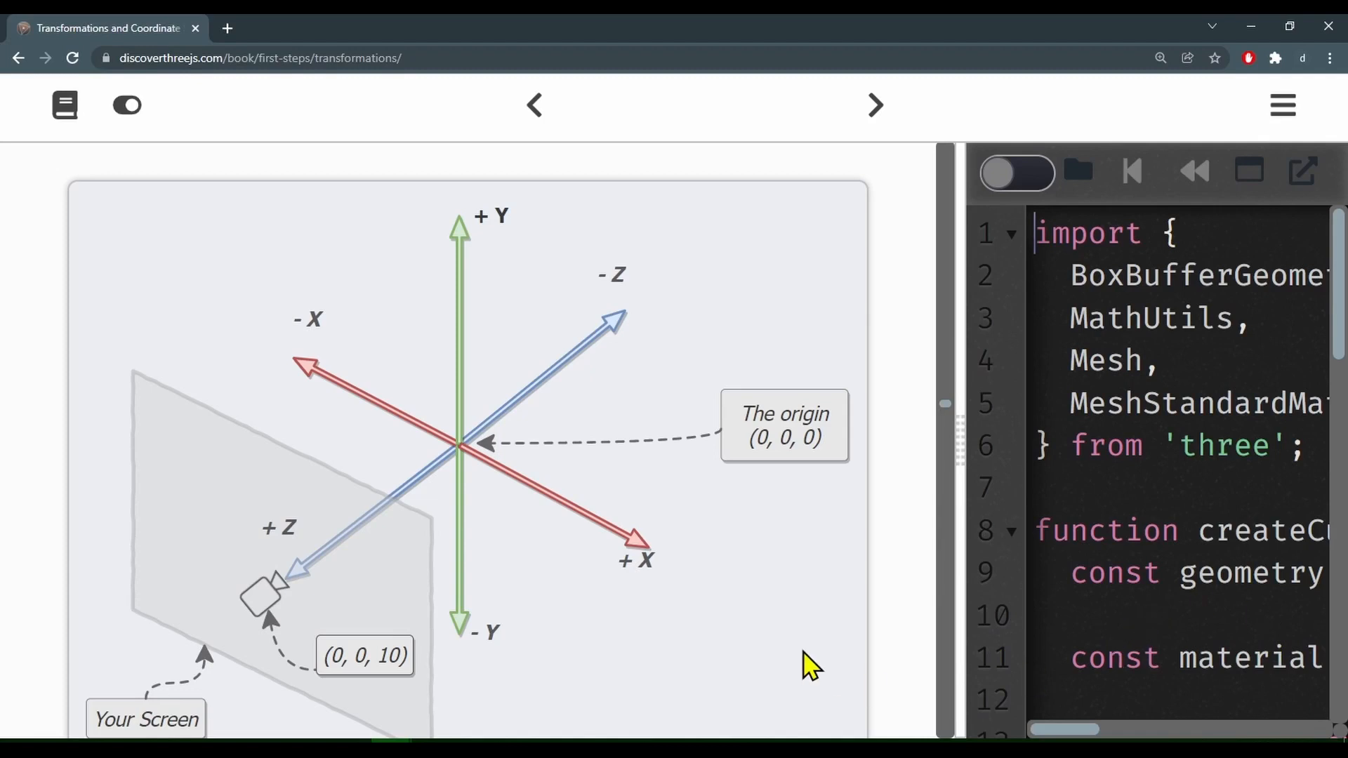
pyautogui.moveTo(550, 600)
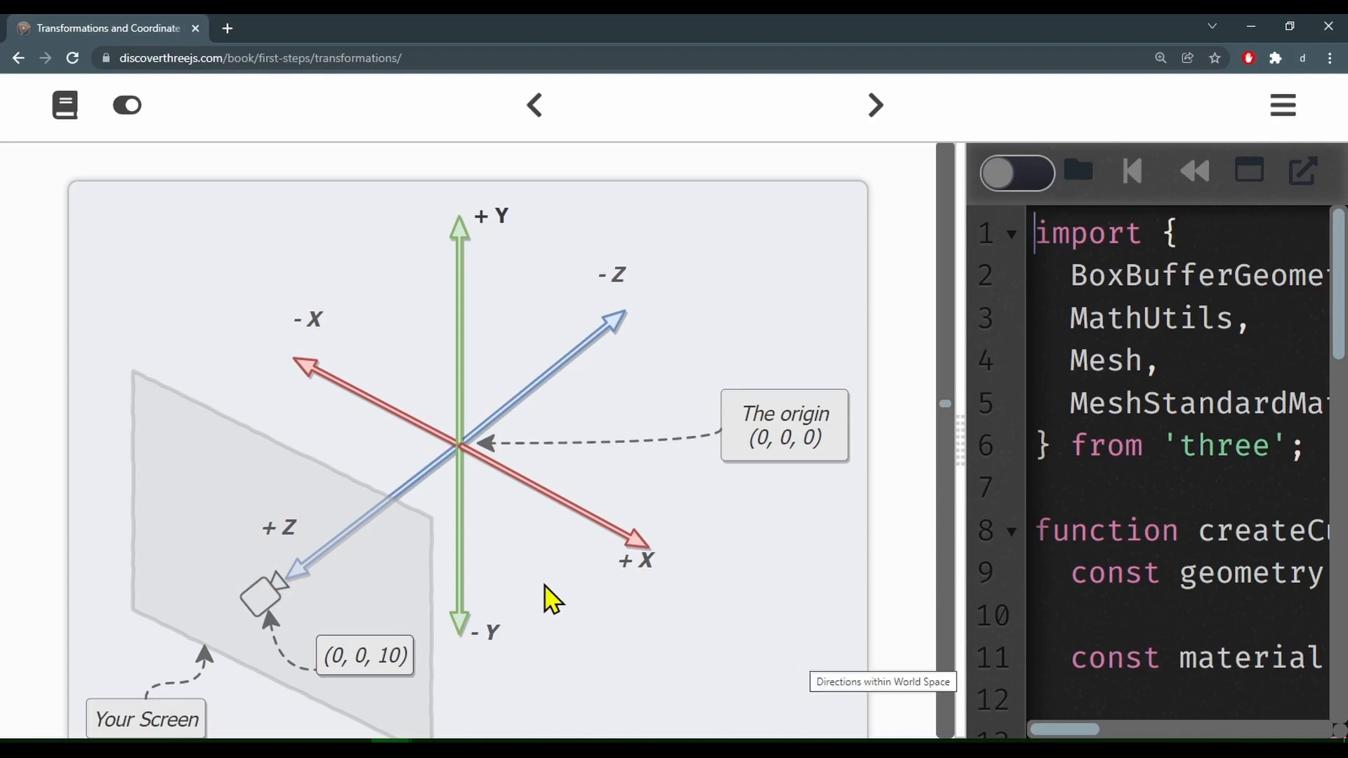
pyautogui.moveTo(468, 464)
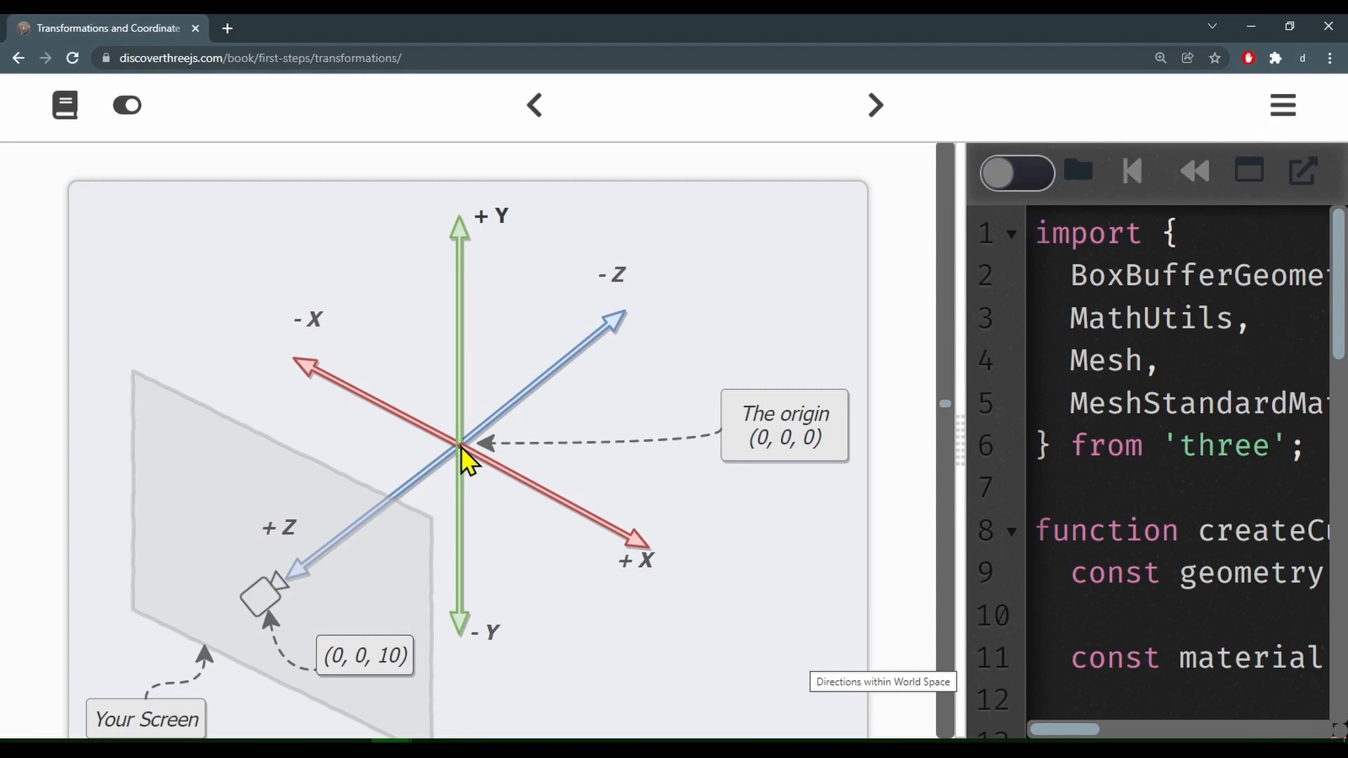
pyautogui.moveTo(365, 371)
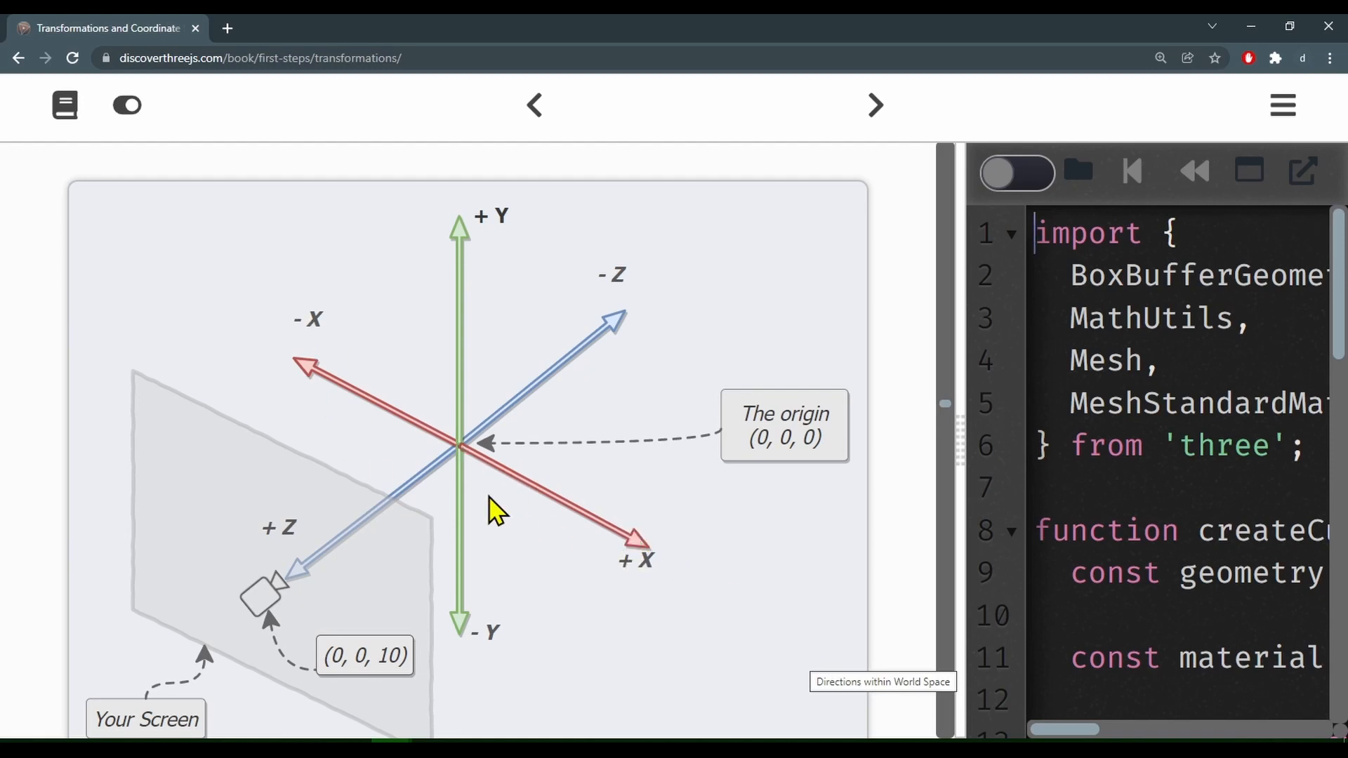
pyautogui.moveTo(537, 408)
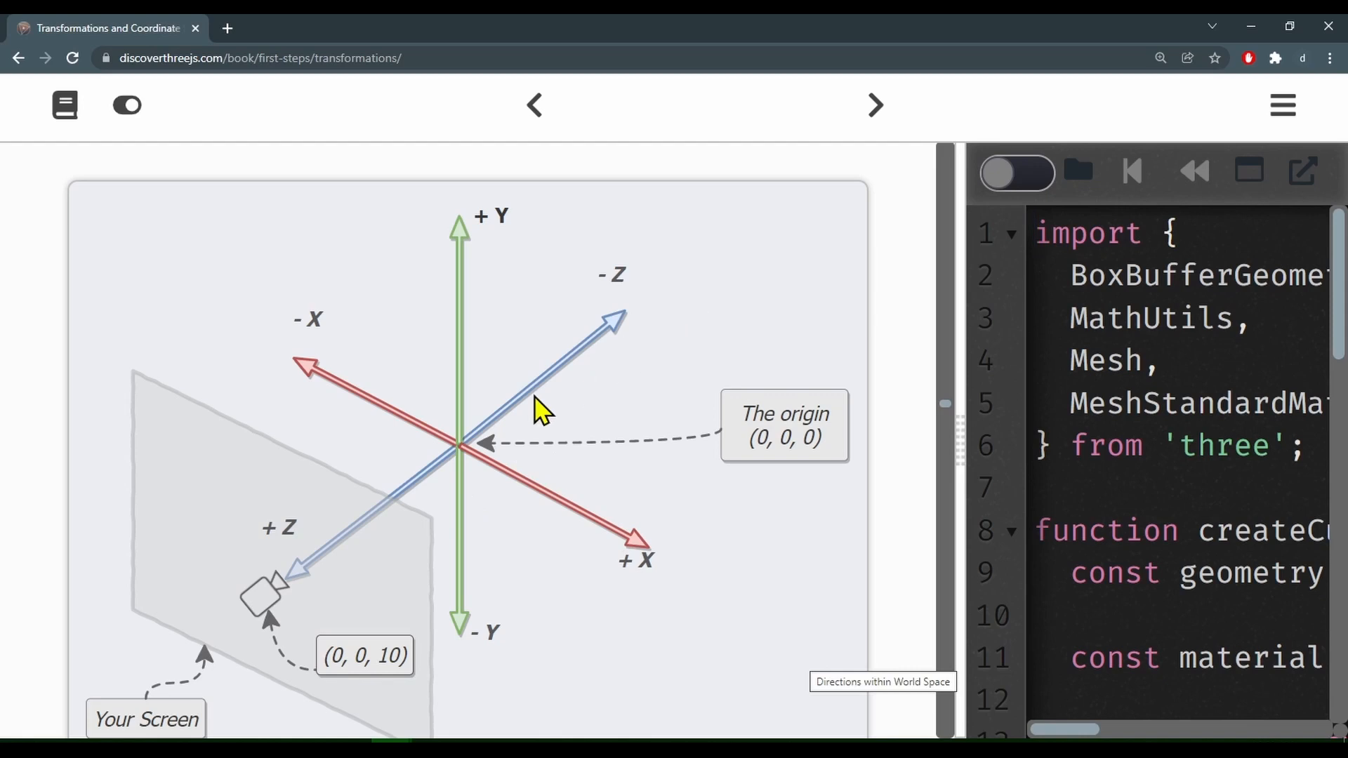
pyautogui.moveTo(464, 623)
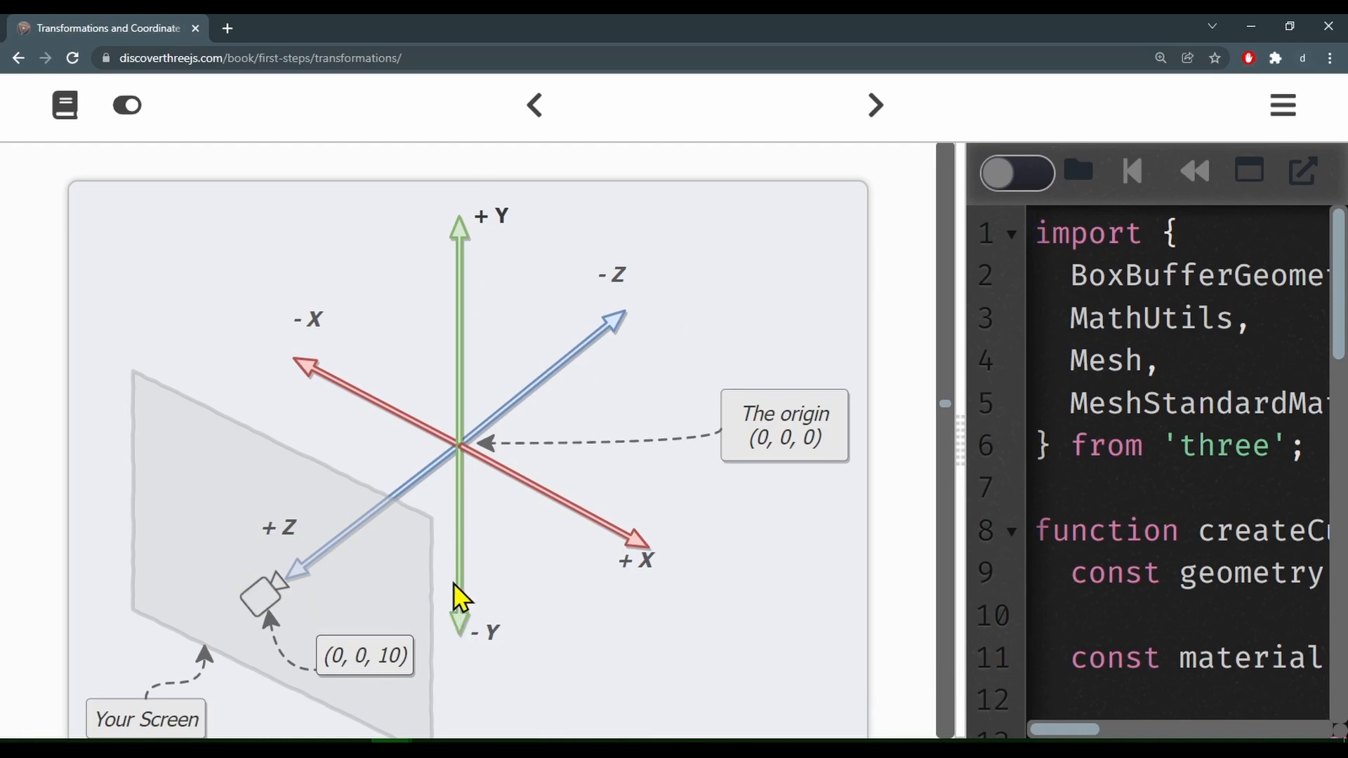
pyautogui.moveTo(460, 597)
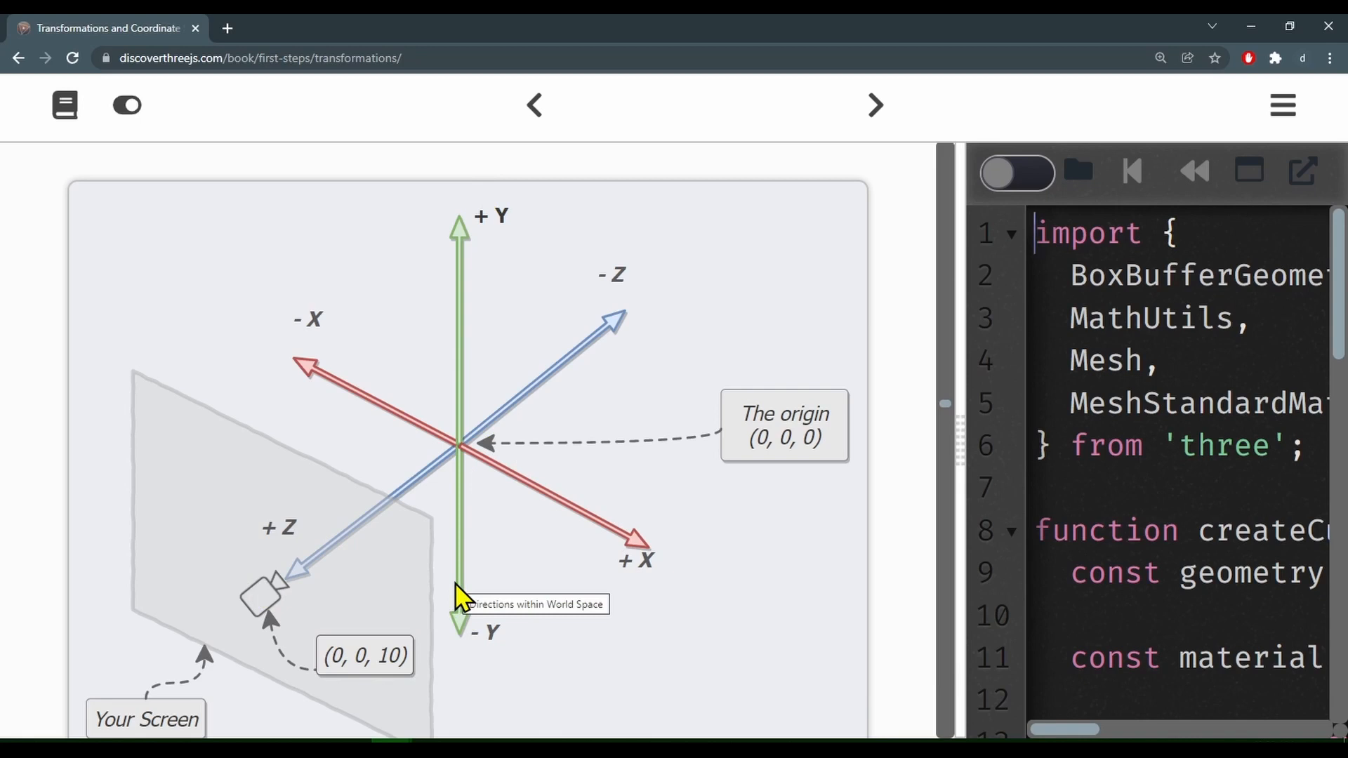
pyautogui.moveTo(334, 378)
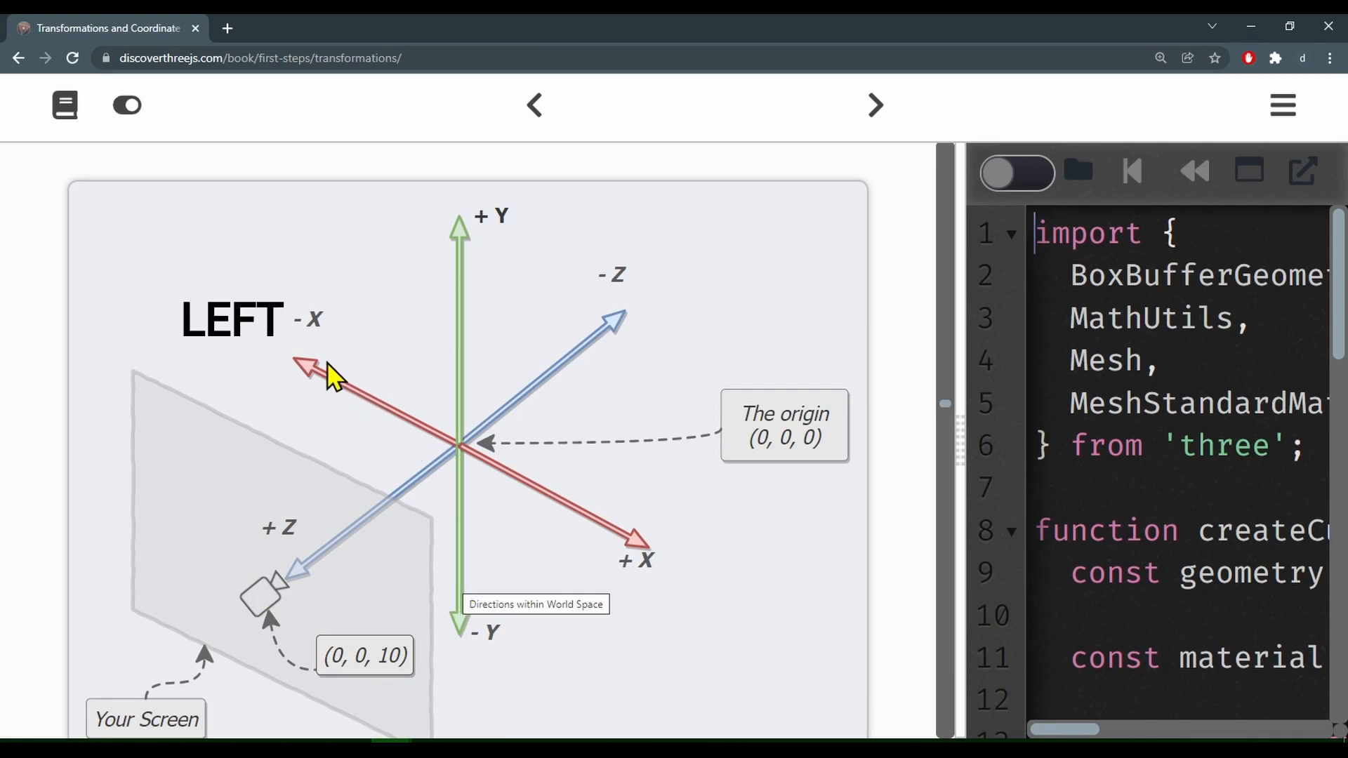
pyautogui.moveTo(318, 344)
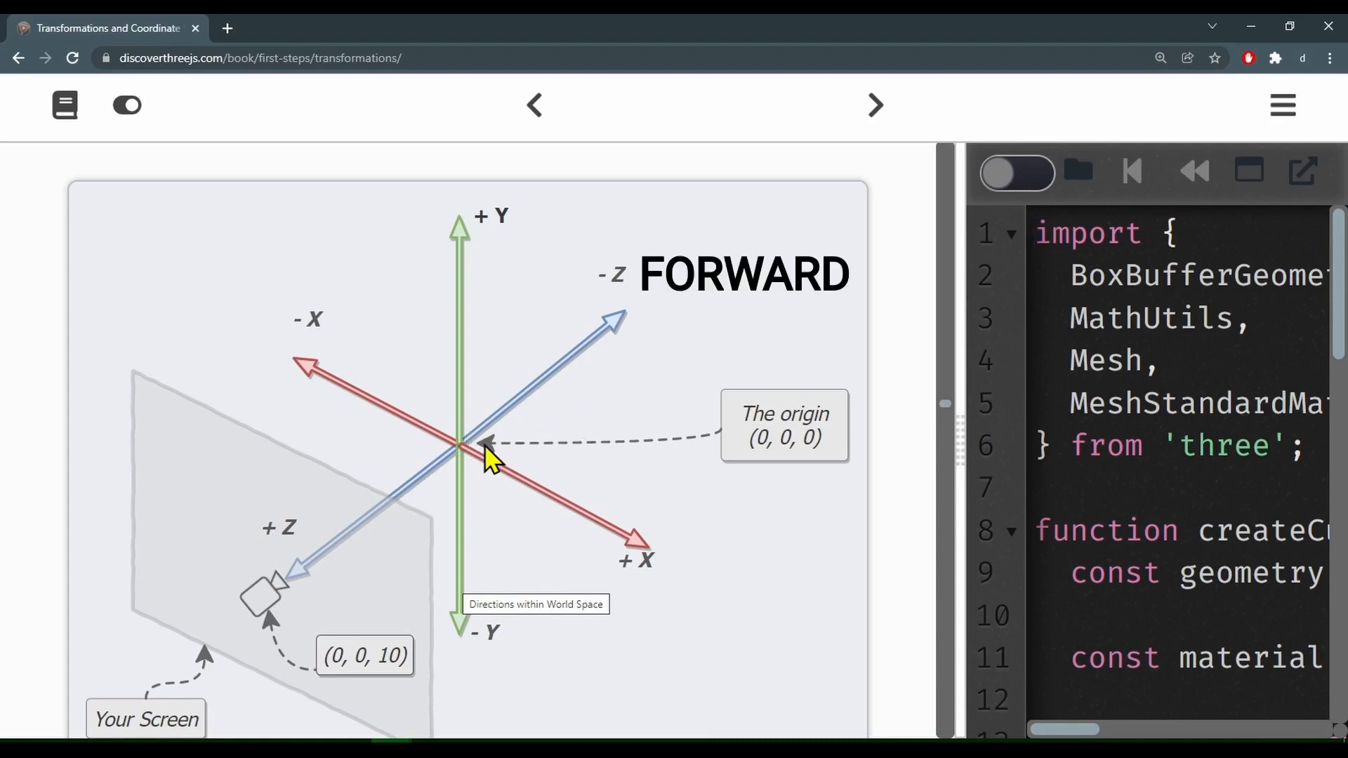
pyautogui.moveTo(636, 352)
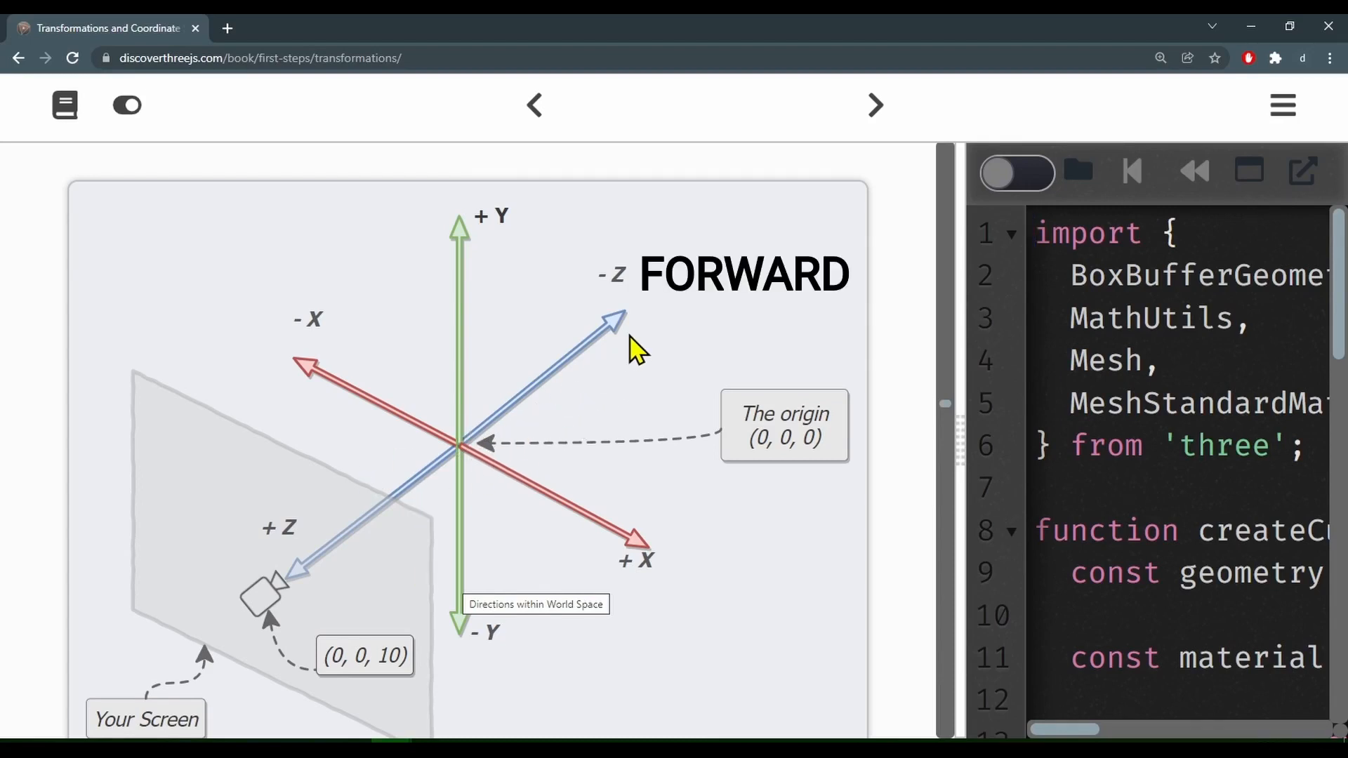
pyautogui.moveTo(405, 499)
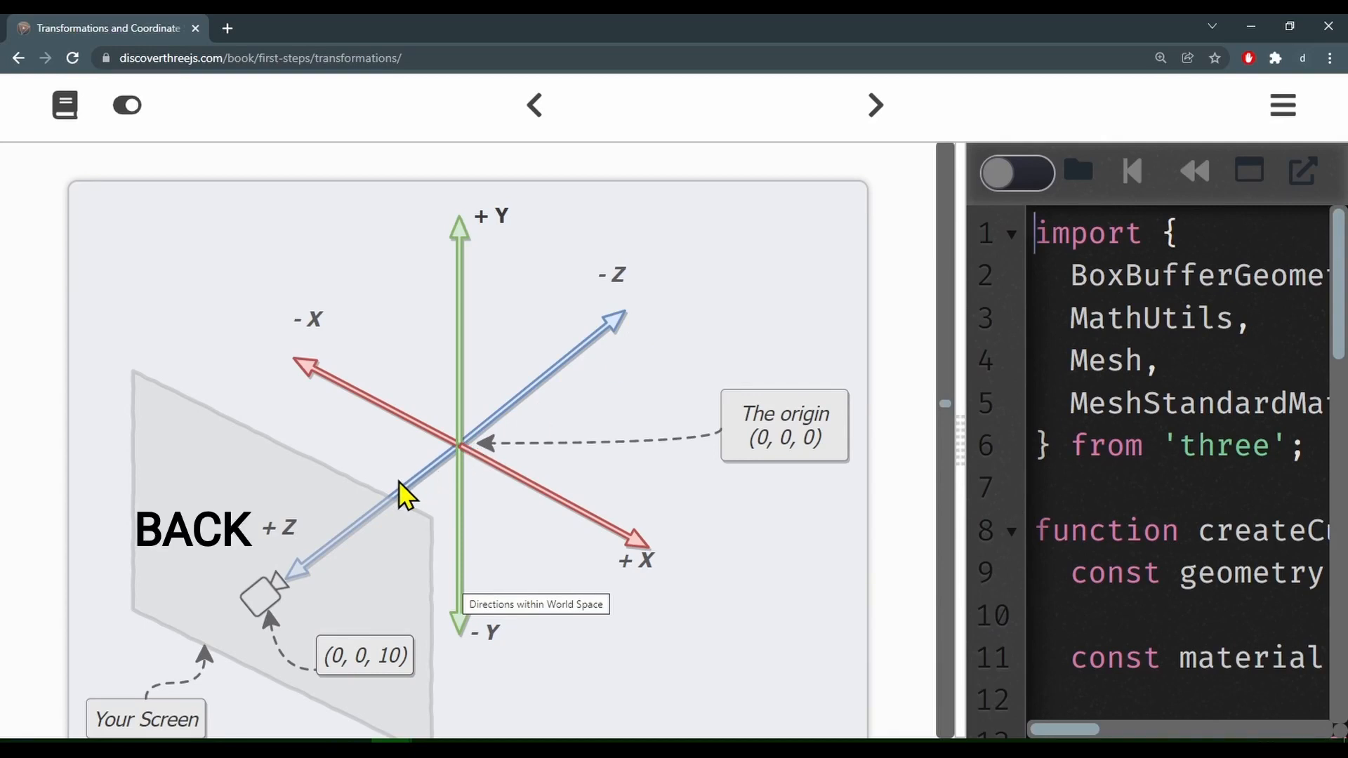
pyautogui.moveTo(361, 576)
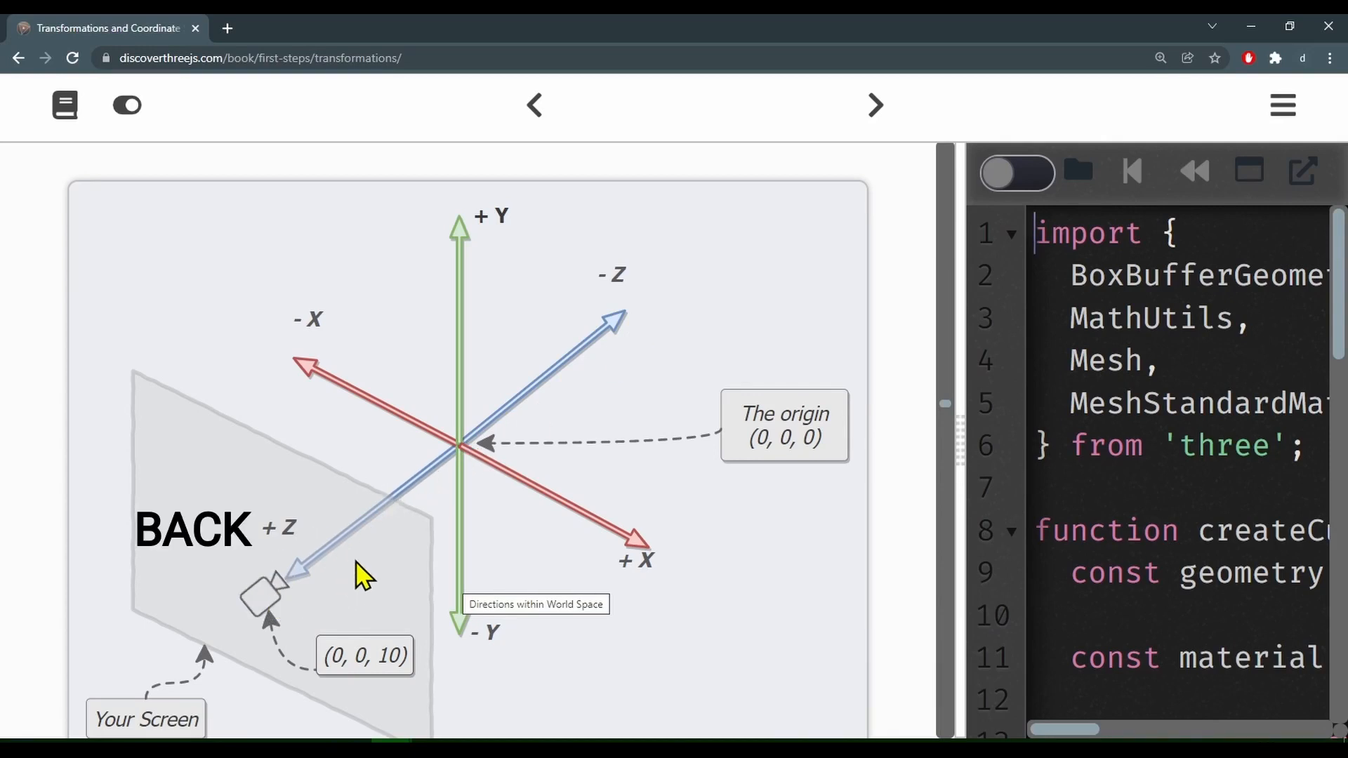
pyautogui.moveTo(330, 576)
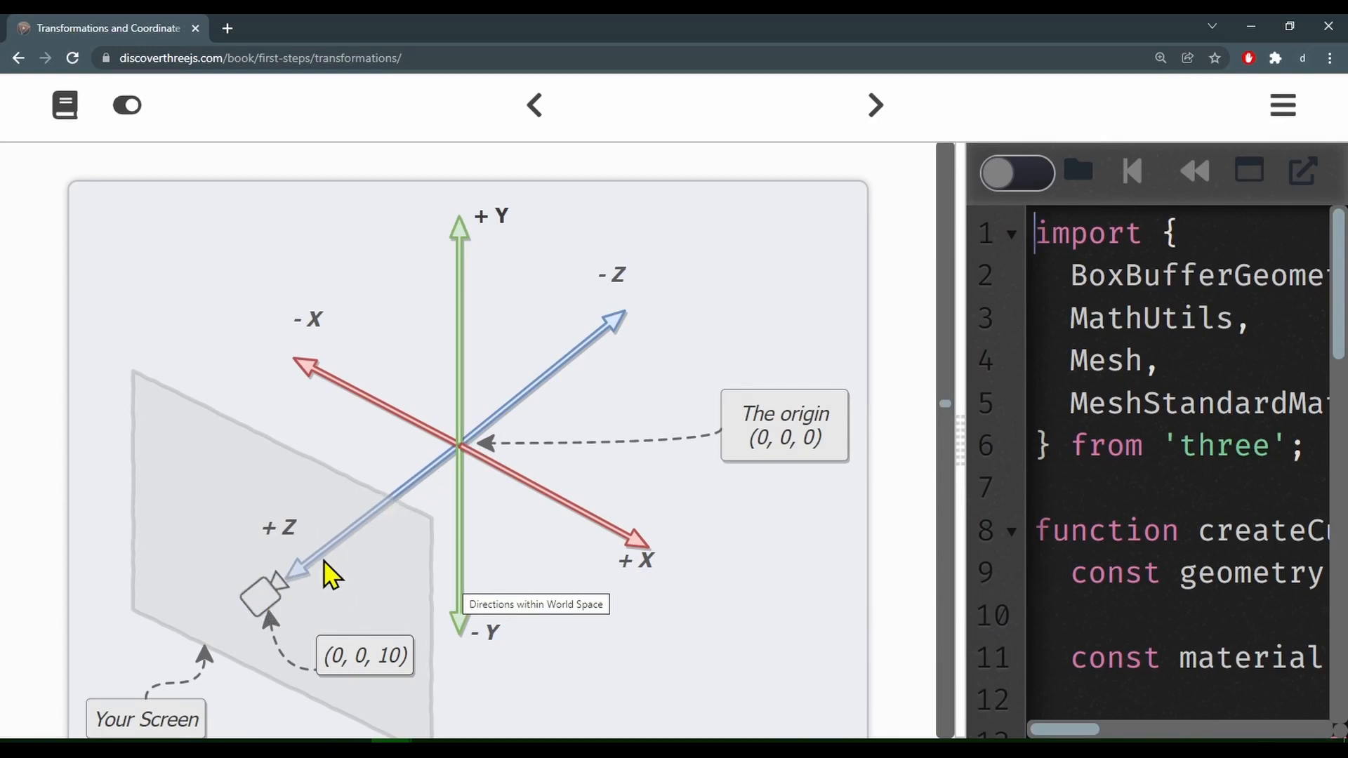
pyautogui.moveTo(453, 487)
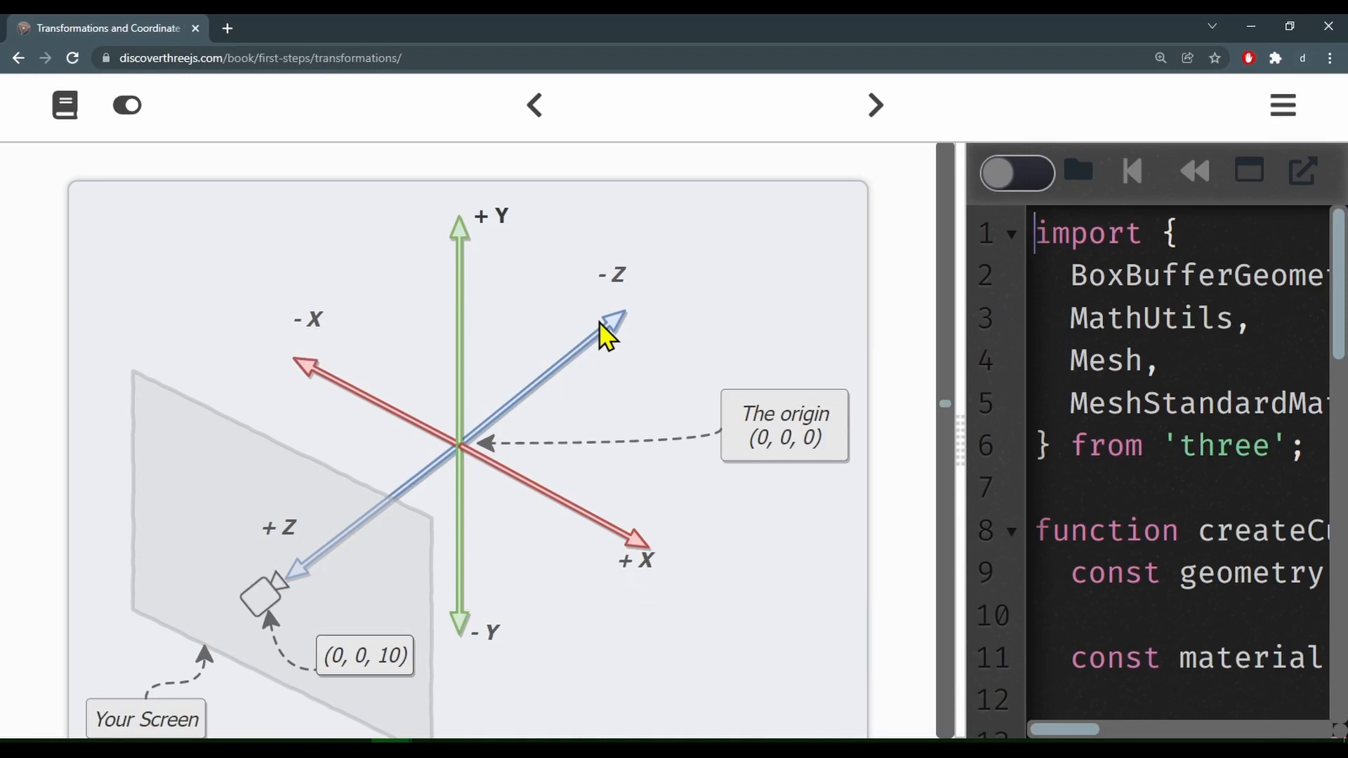
pyautogui.moveTo(245, 581)
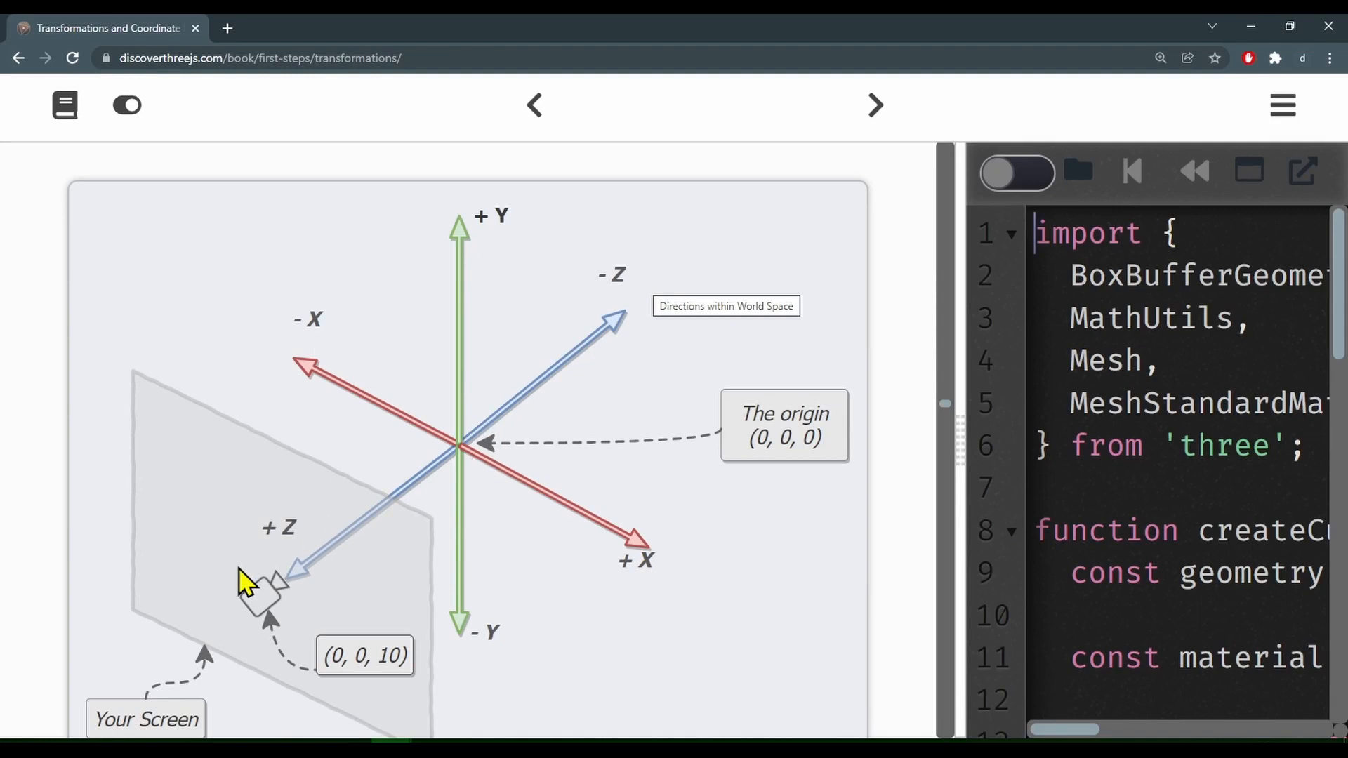
pyautogui.moveTo(298, 557)
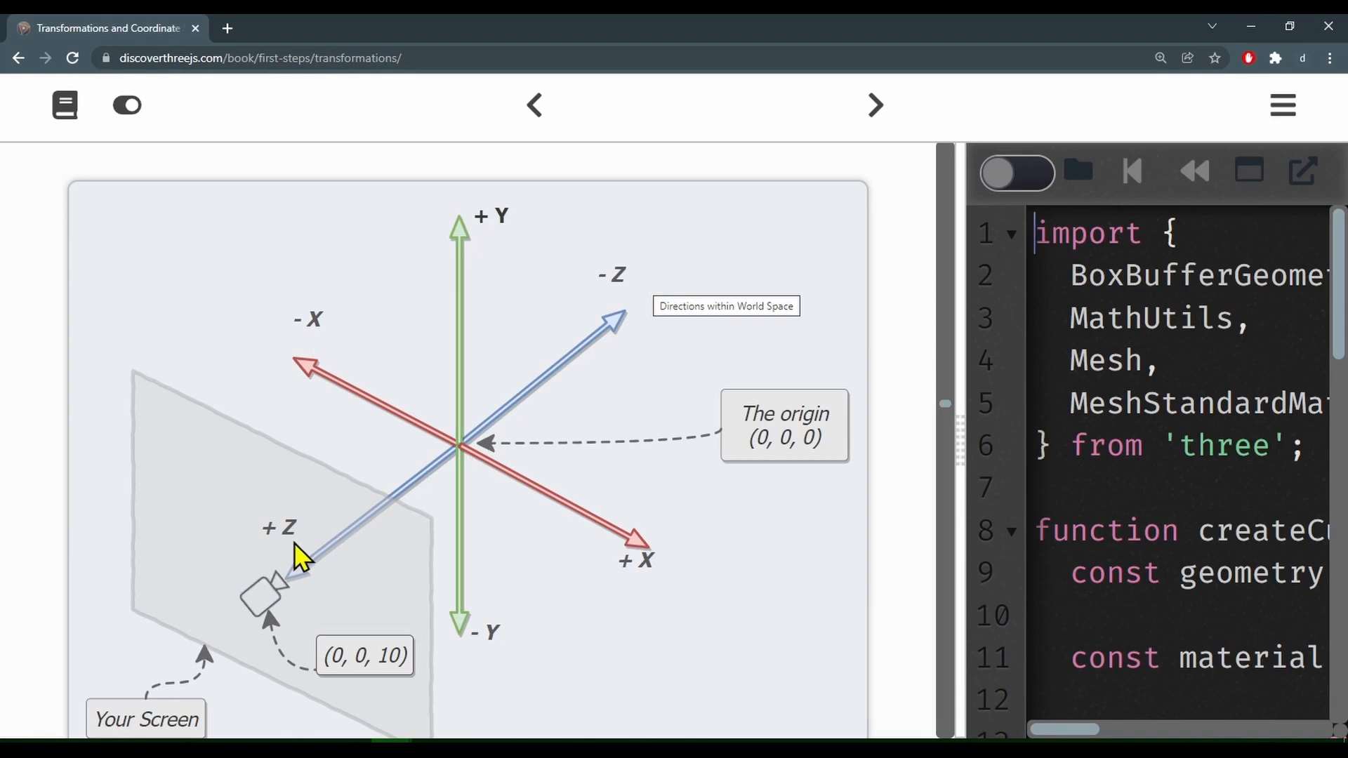
pyautogui.moveTo(740, 591)
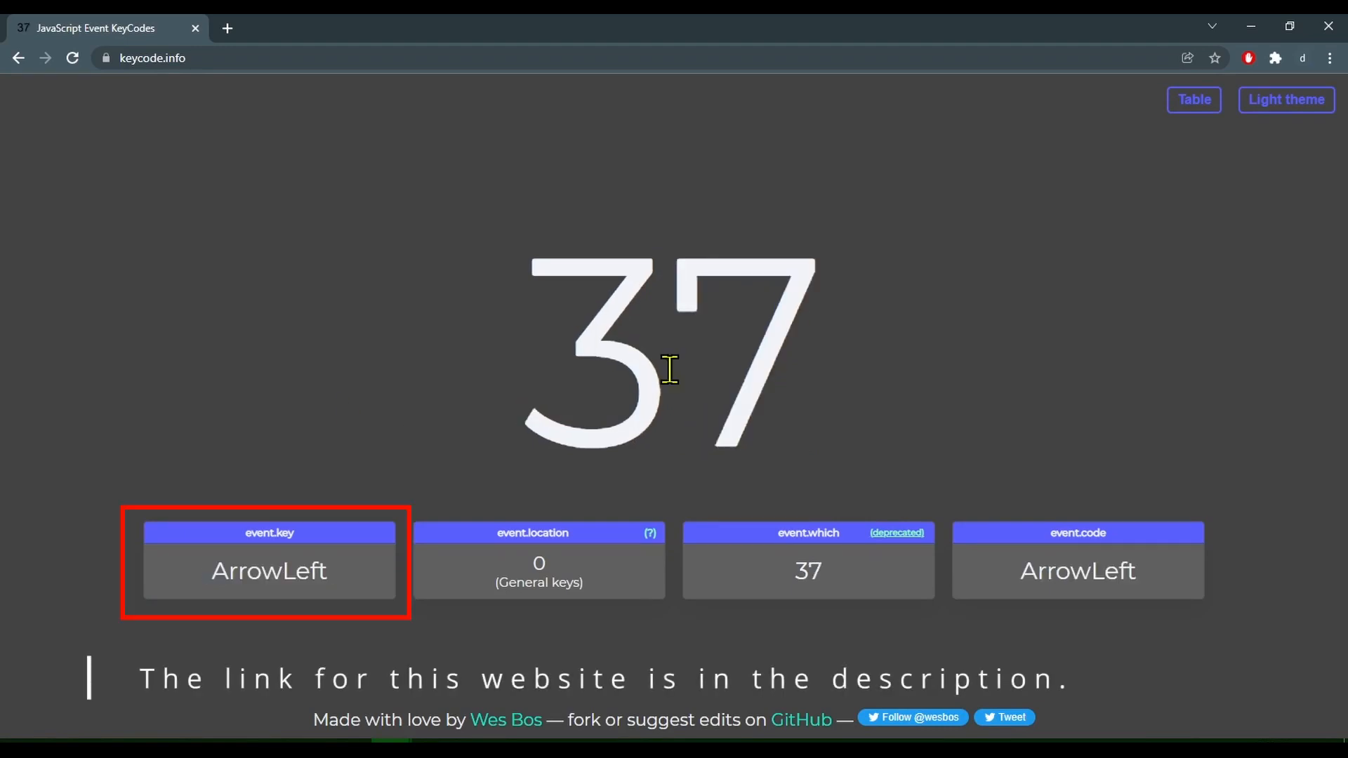
pyautogui.moveTo(238, 599)
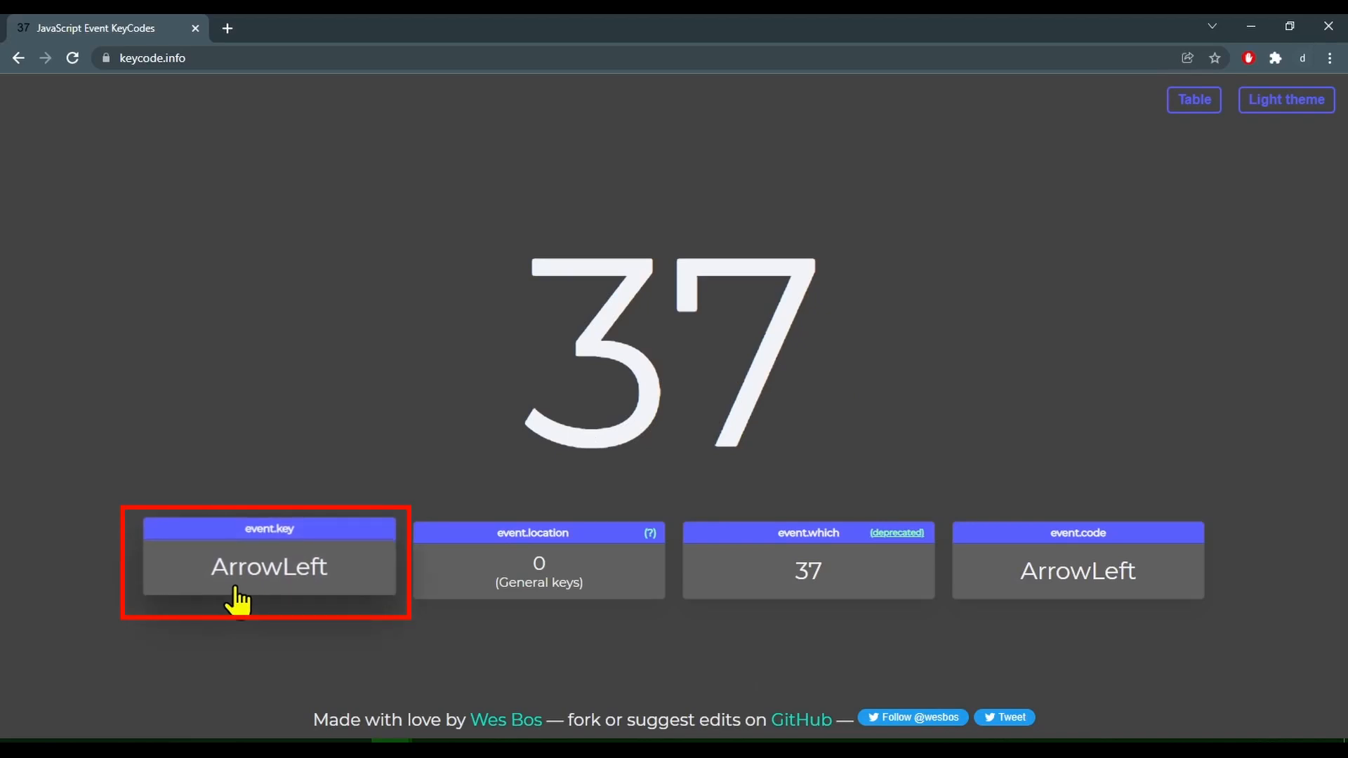
pyautogui.moveTo(897, 396)
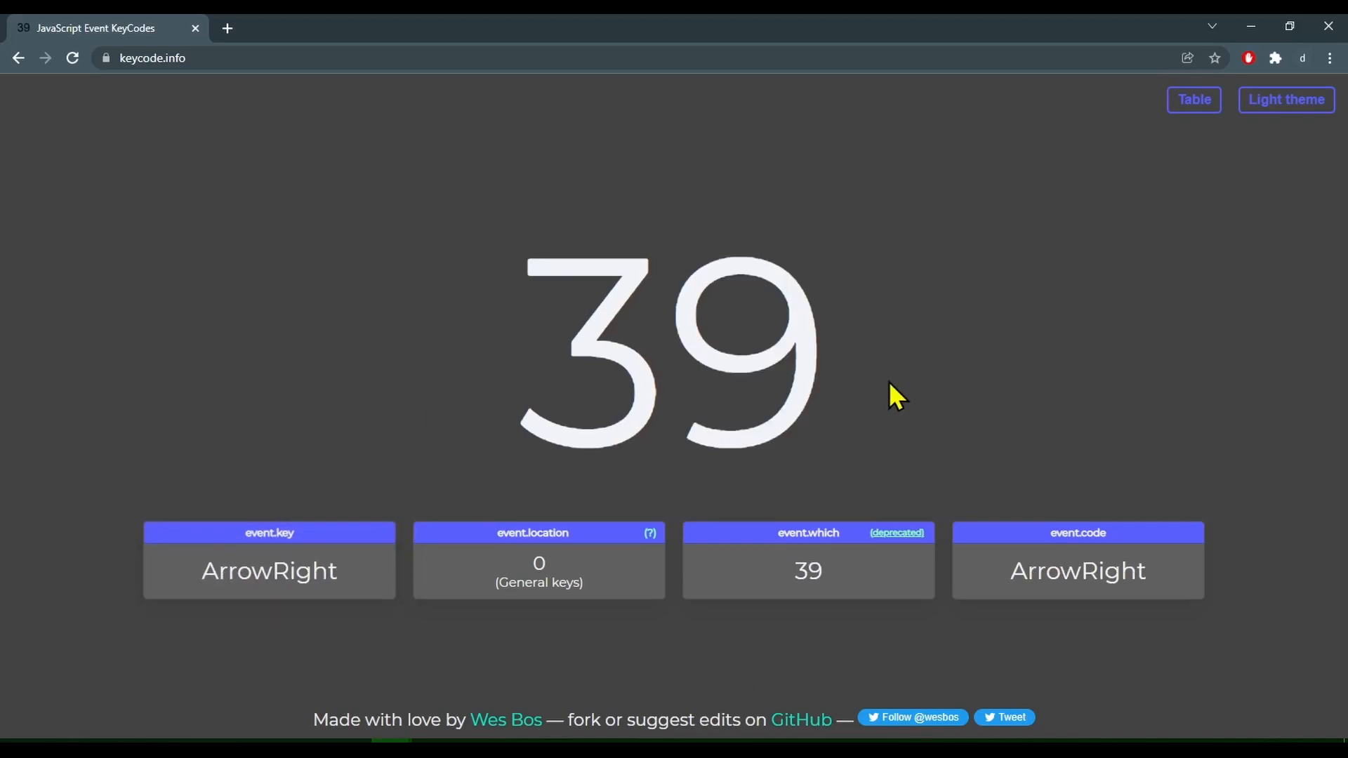
pyautogui.moveTo(862, 420)
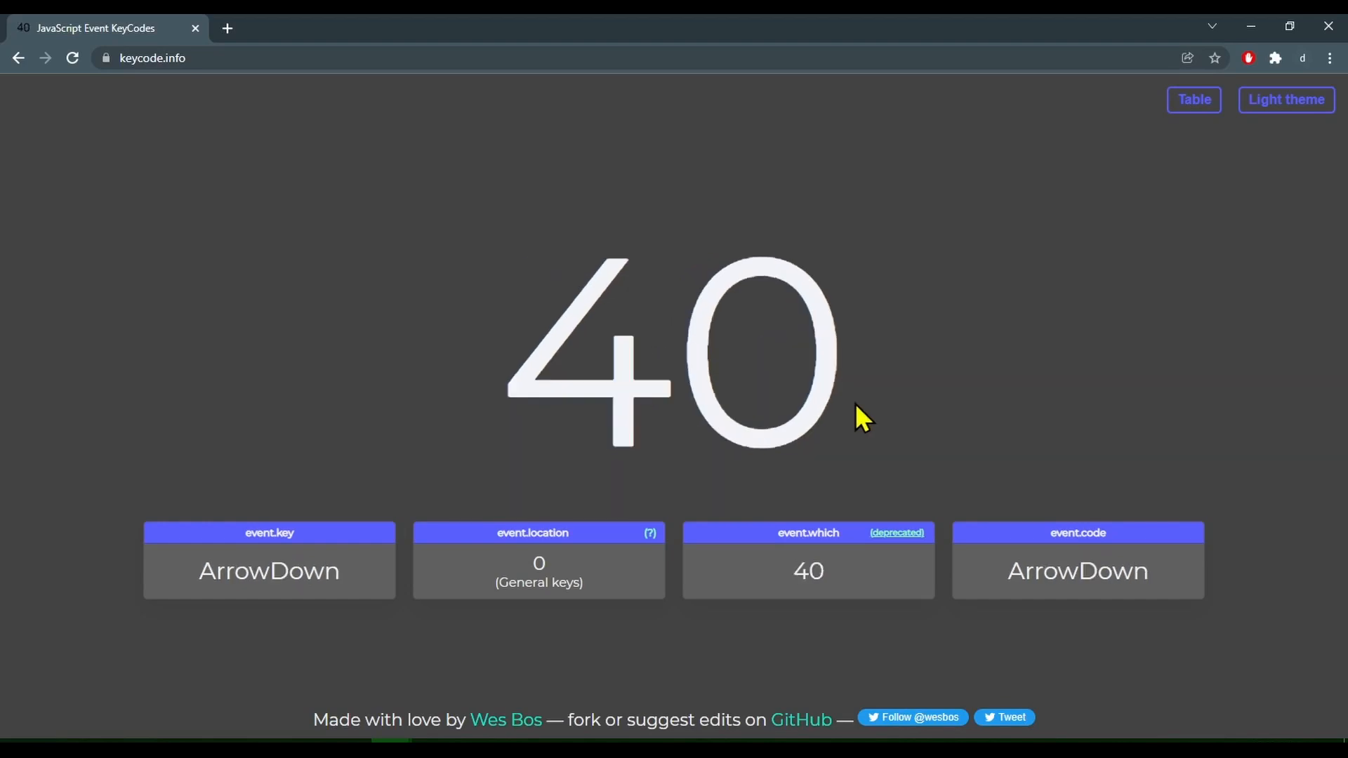
pyautogui.moveTo(1083, 376)
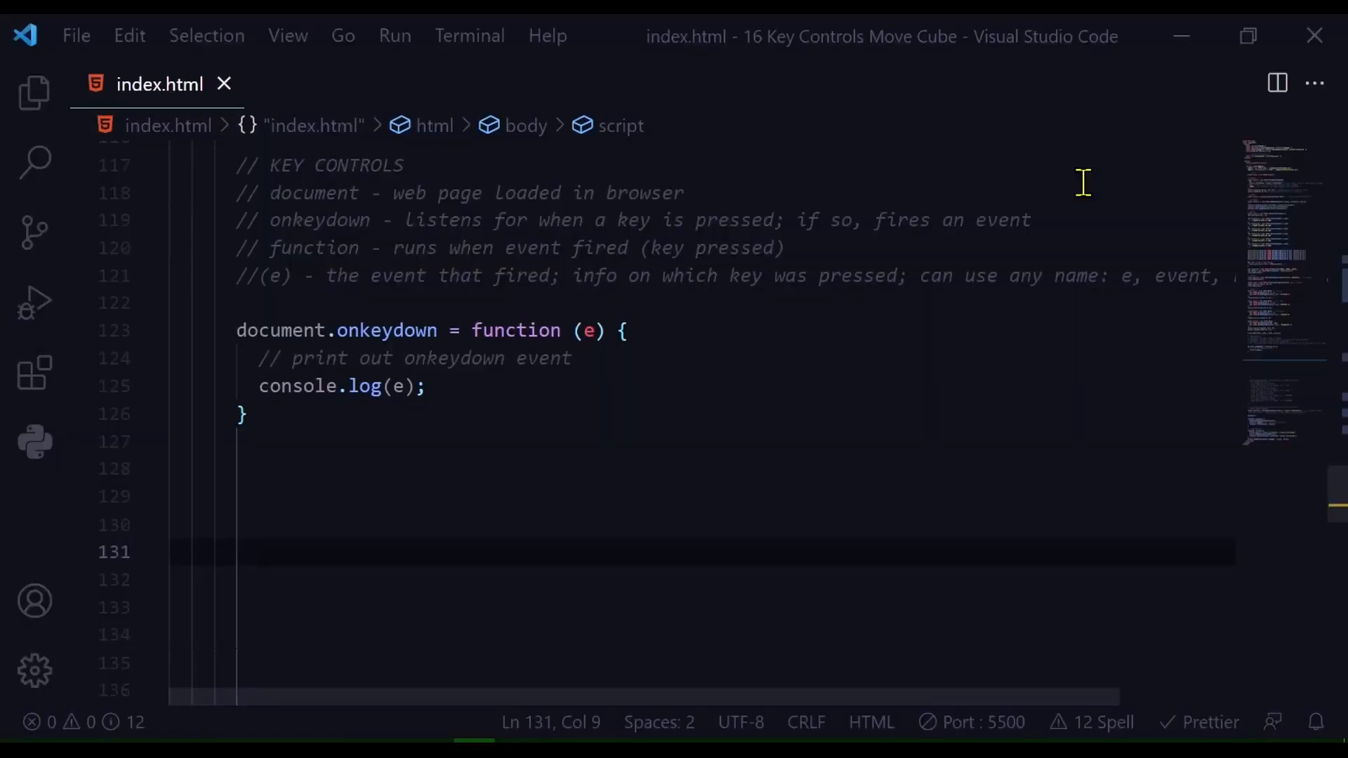
pyautogui.moveTo(249, 358)
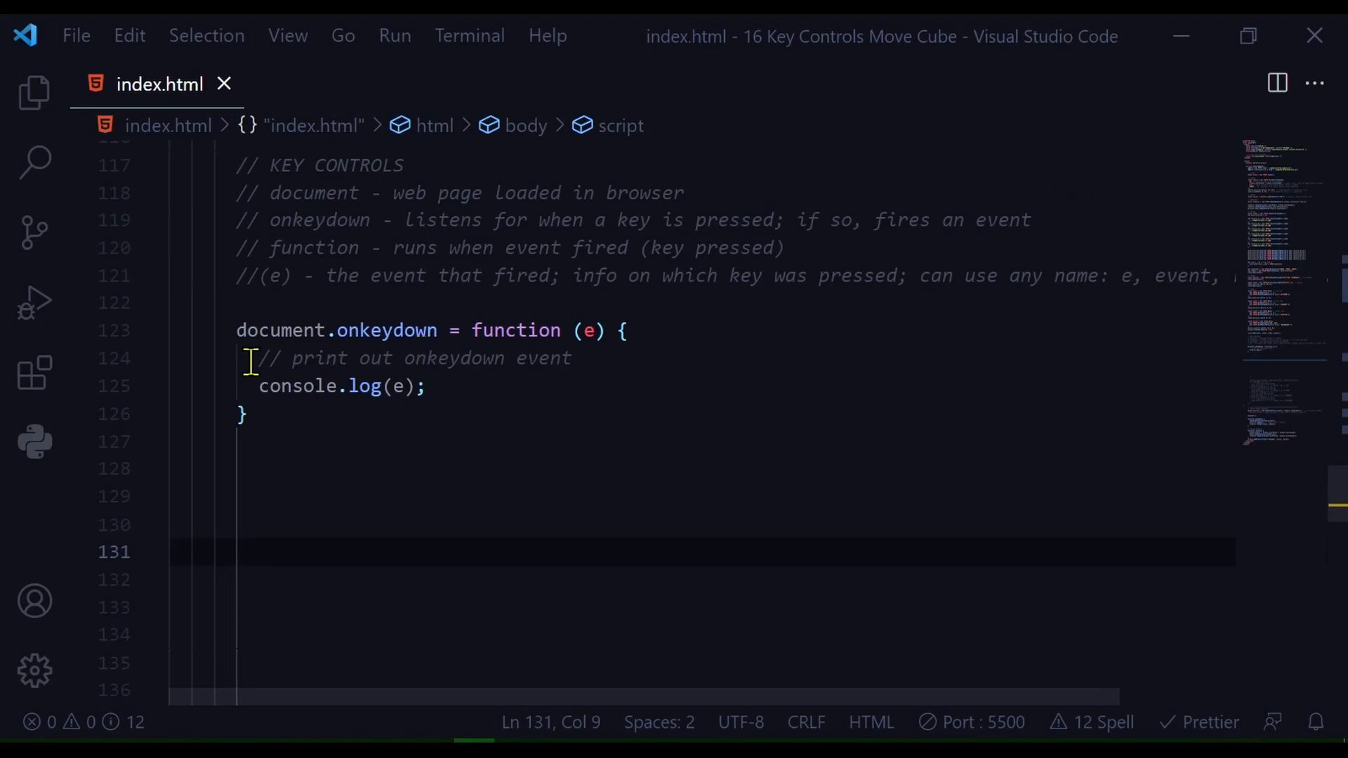
pyautogui.moveTo(417, 364)
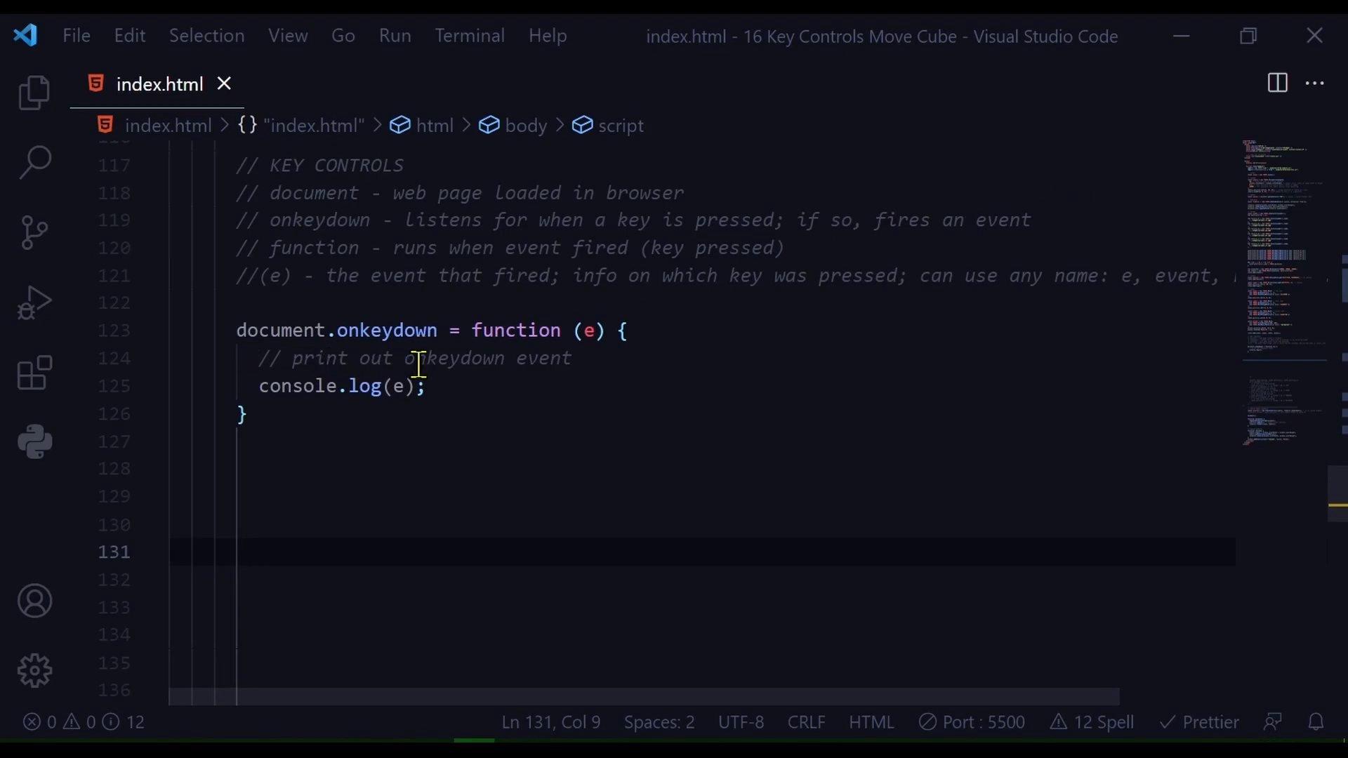
pyautogui.moveTo(585, 360)
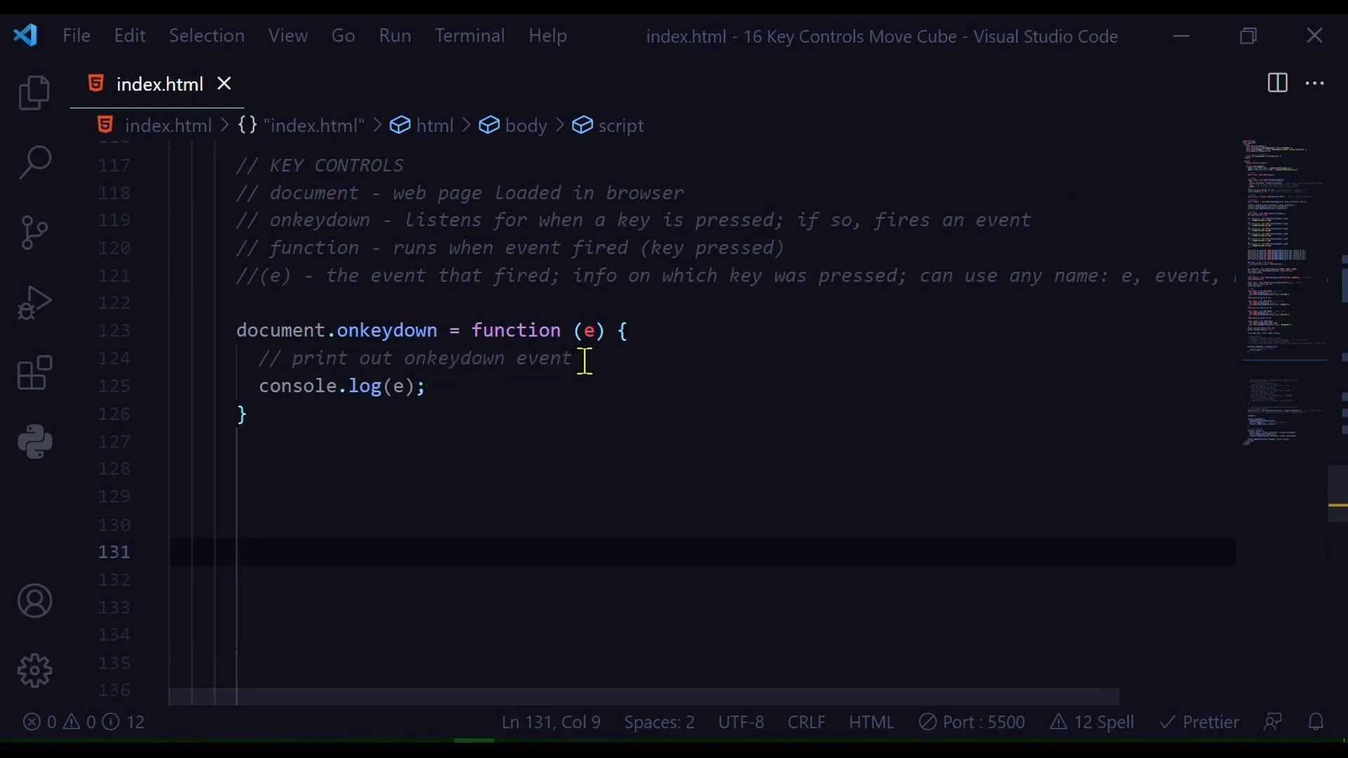
pyautogui.moveTo(643, 344)
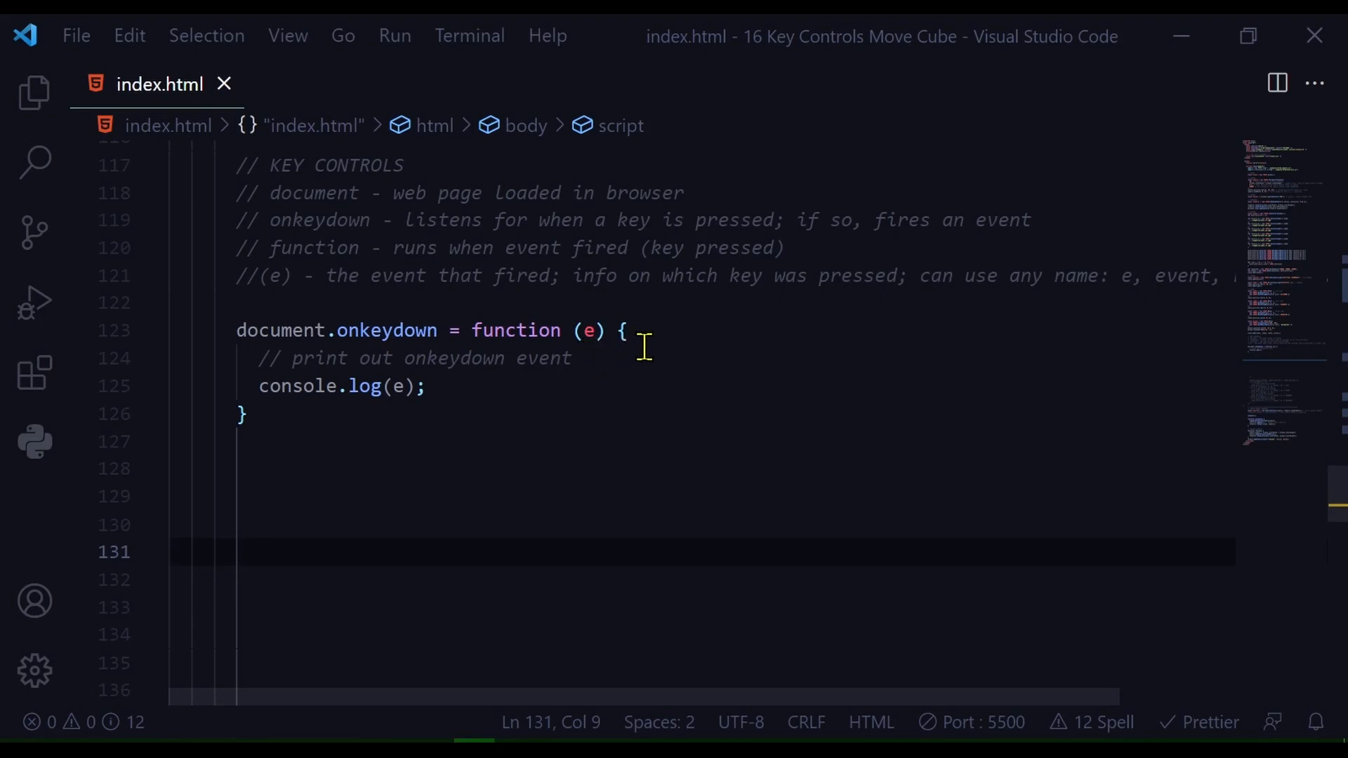
pyautogui.moveTo(489, 394)
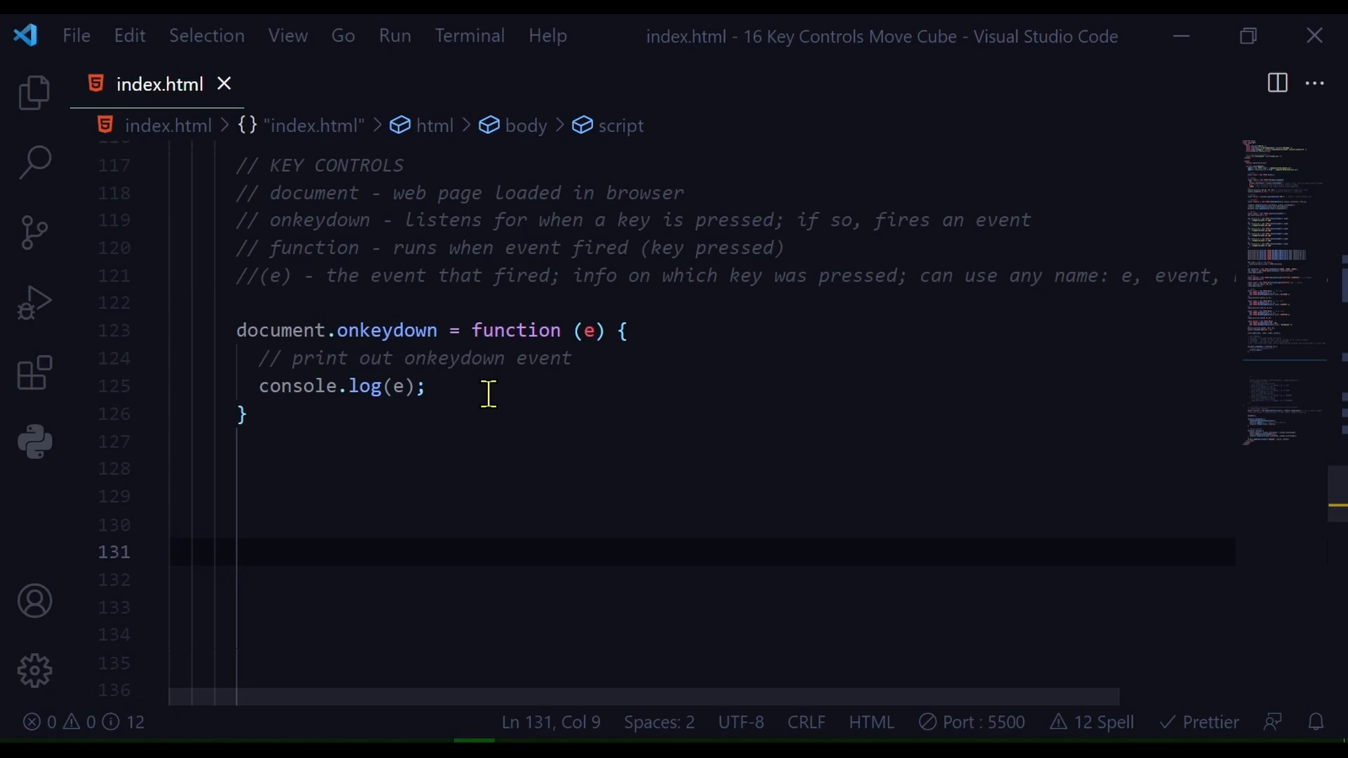
pyautogui.moveTo(502, 391)
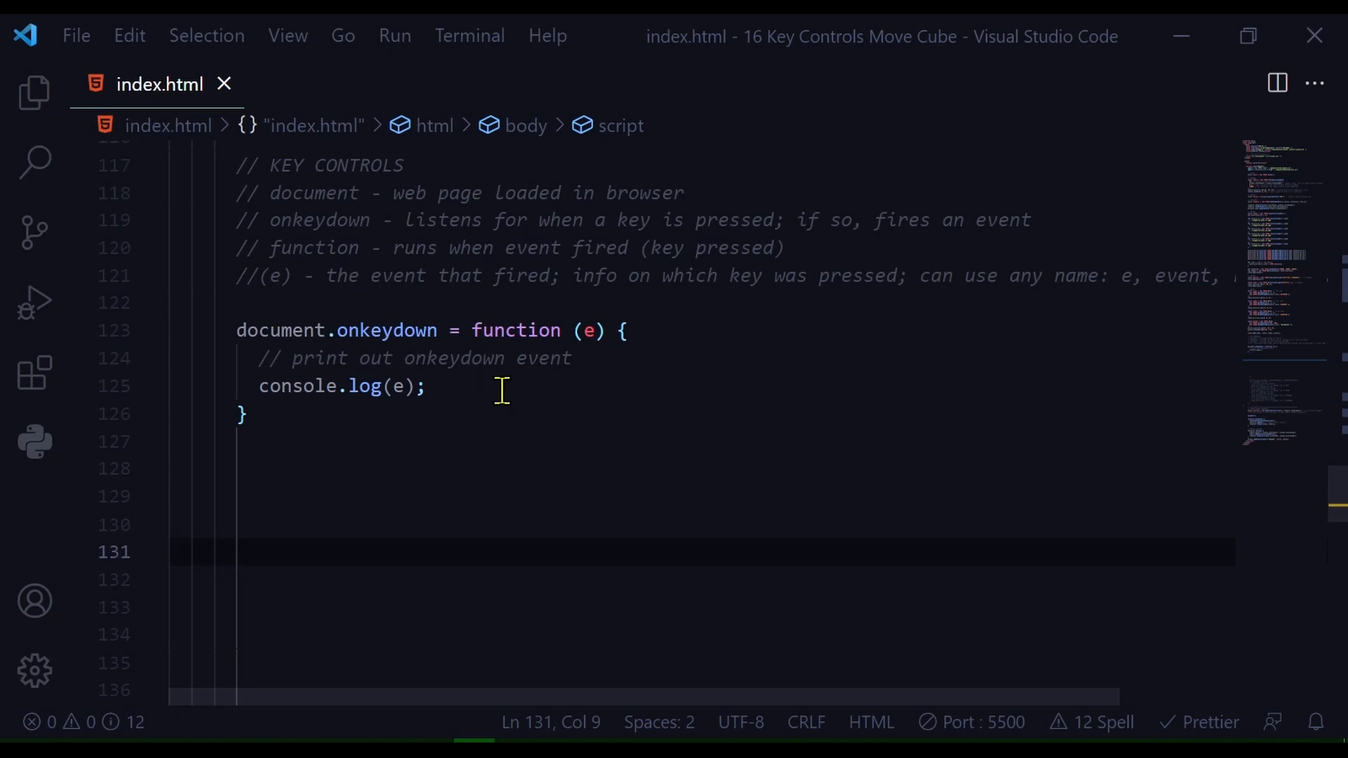
pyautogui.moveTo(304, 363)
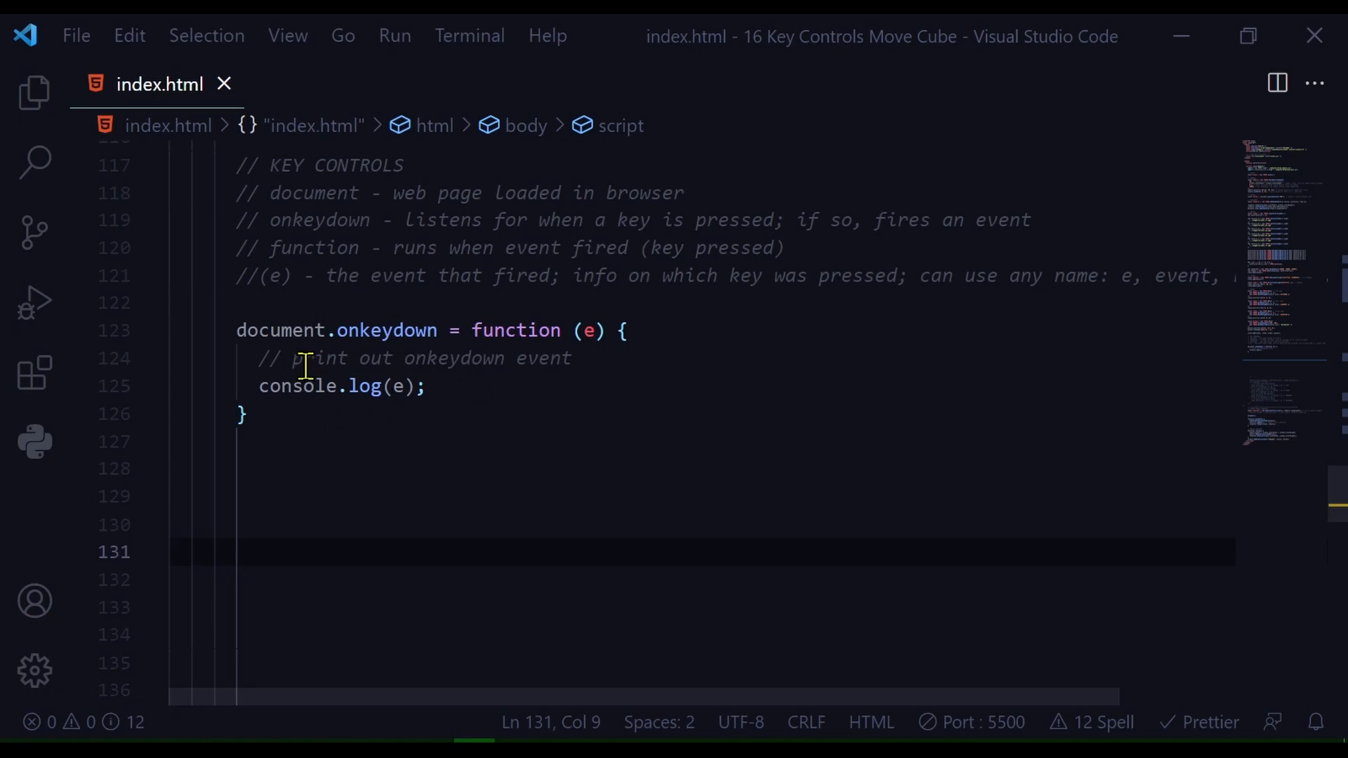
pyautogui.moveTo(332, 192)
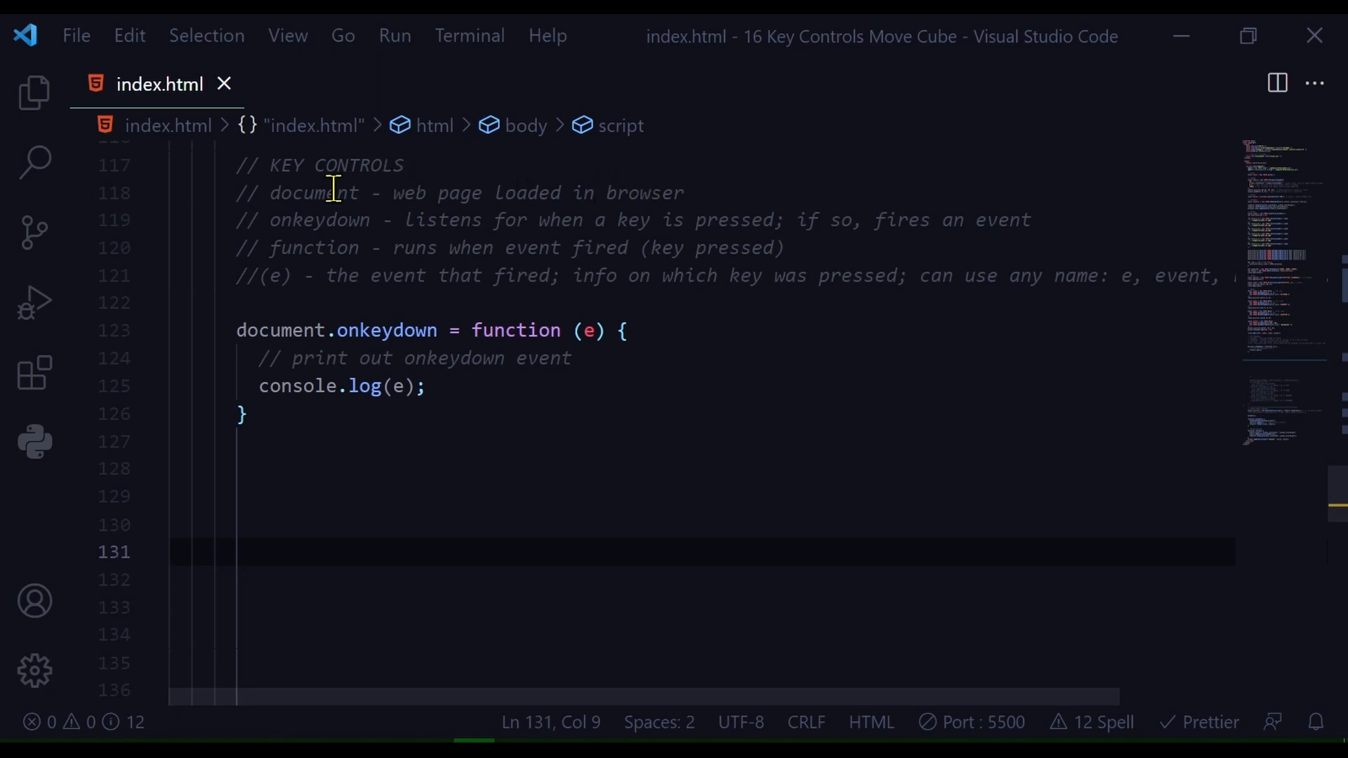
pyautogui.moveTo(254, 357)
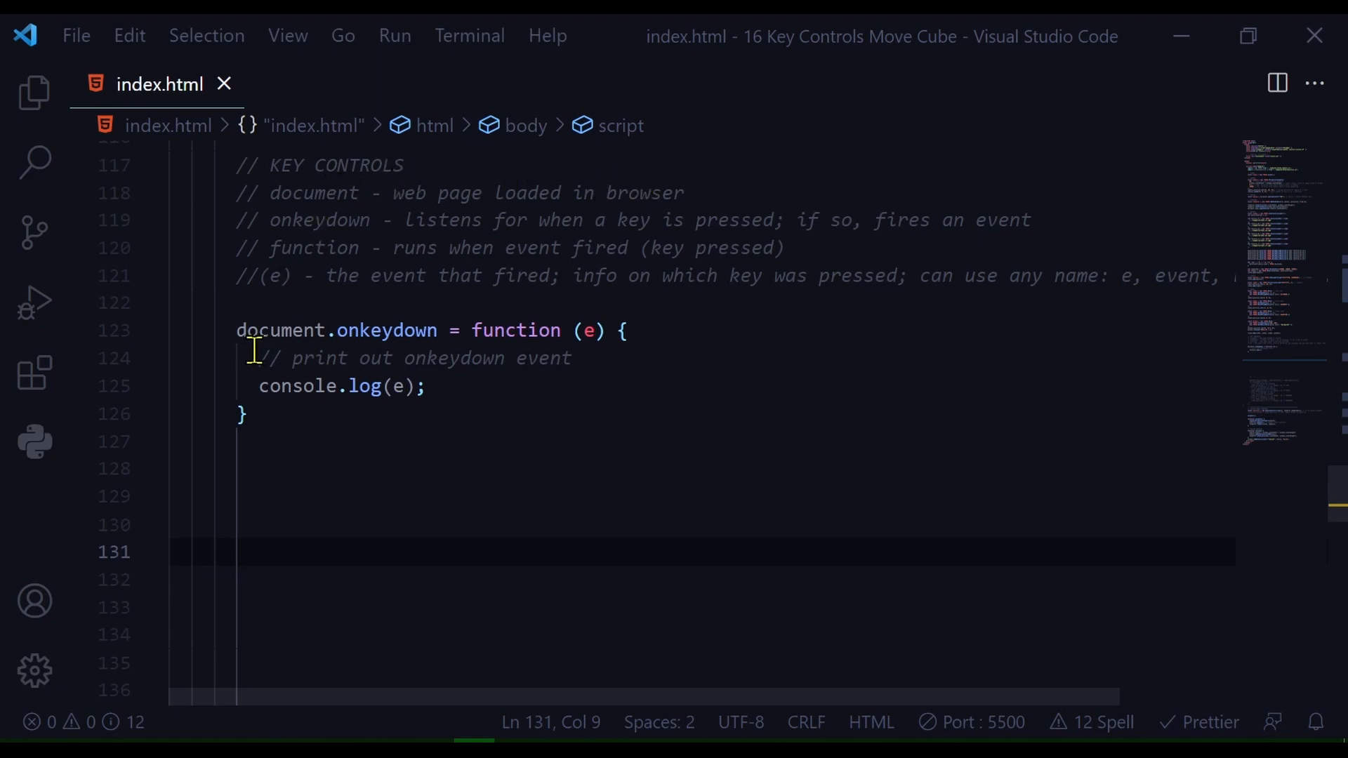
pyautogui.moveTo(357, 344)
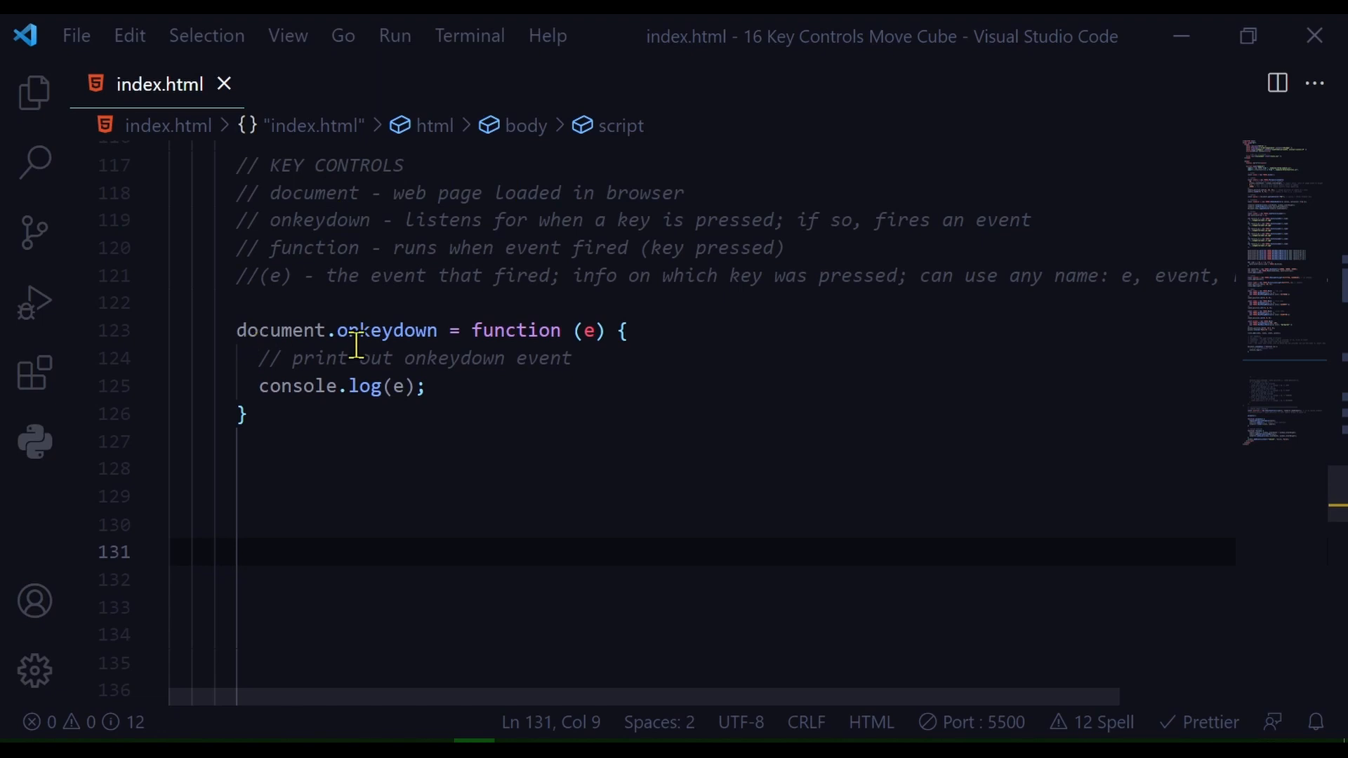
pyautogui.moveTo(386, 353)
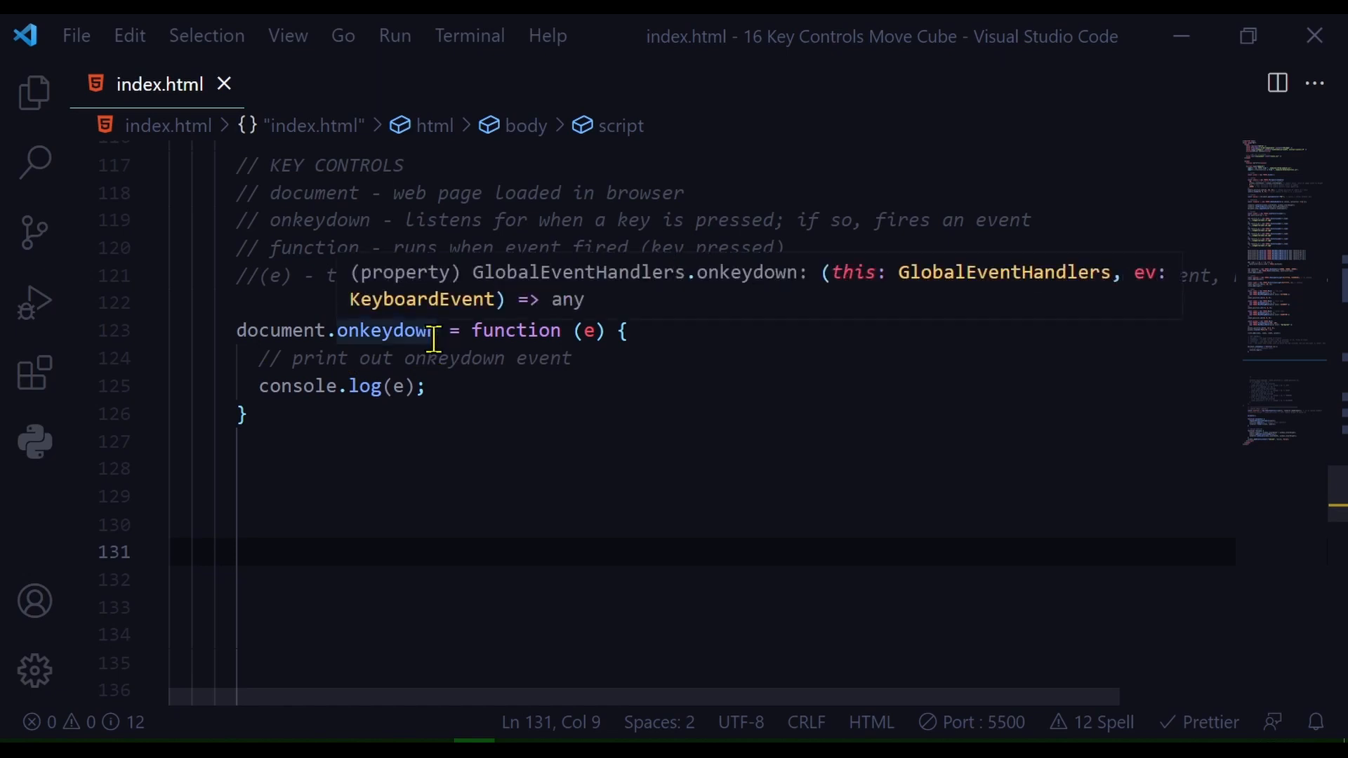
pyautogui.moveTo(491, 441)
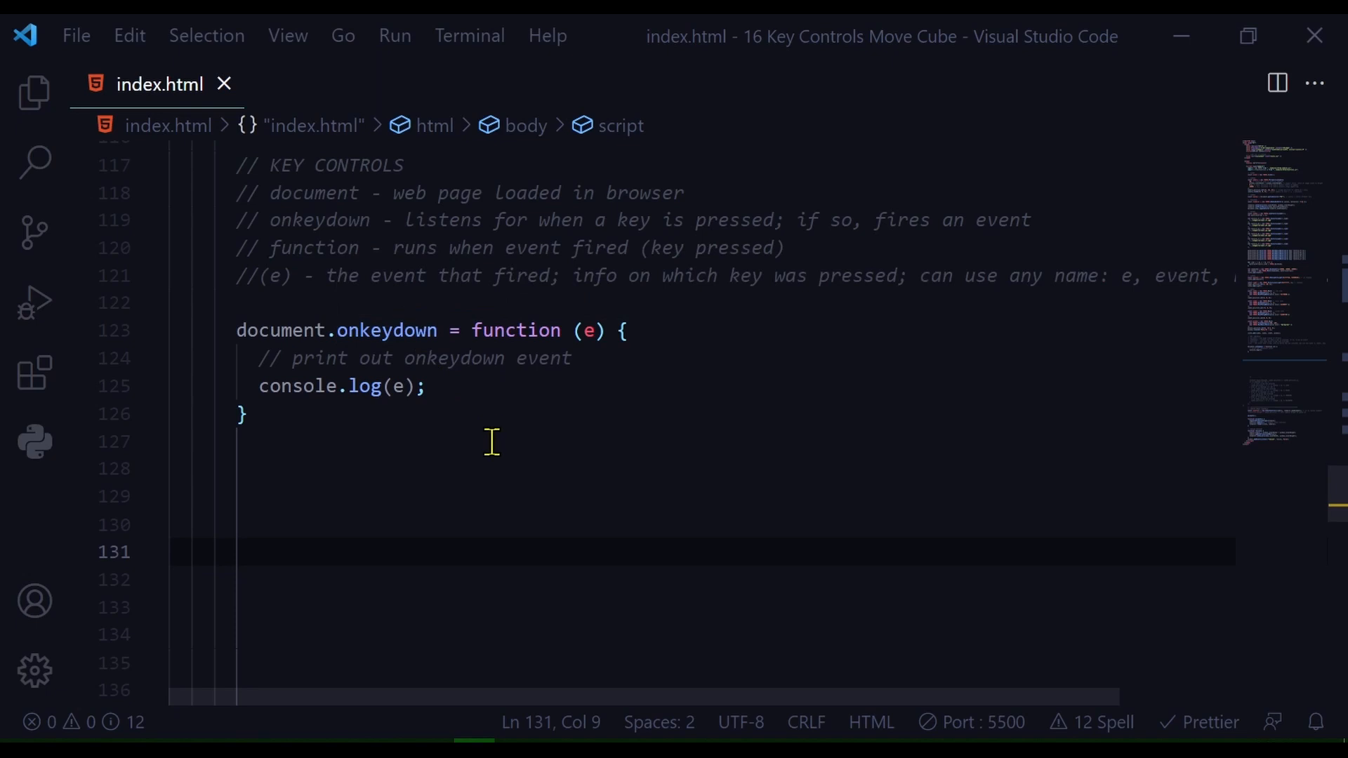
pyautogui.moveTo(505, 357)
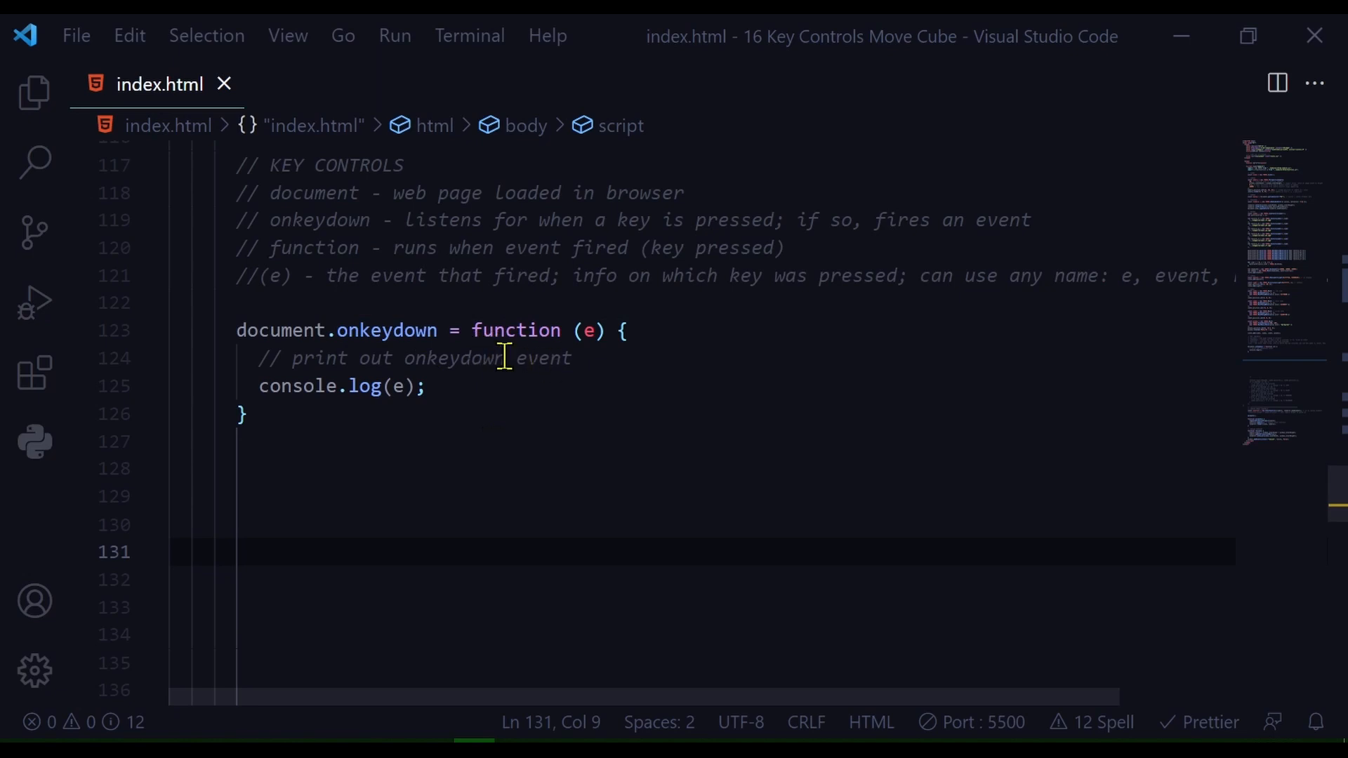
pyautogui.moveTo(514, 330)
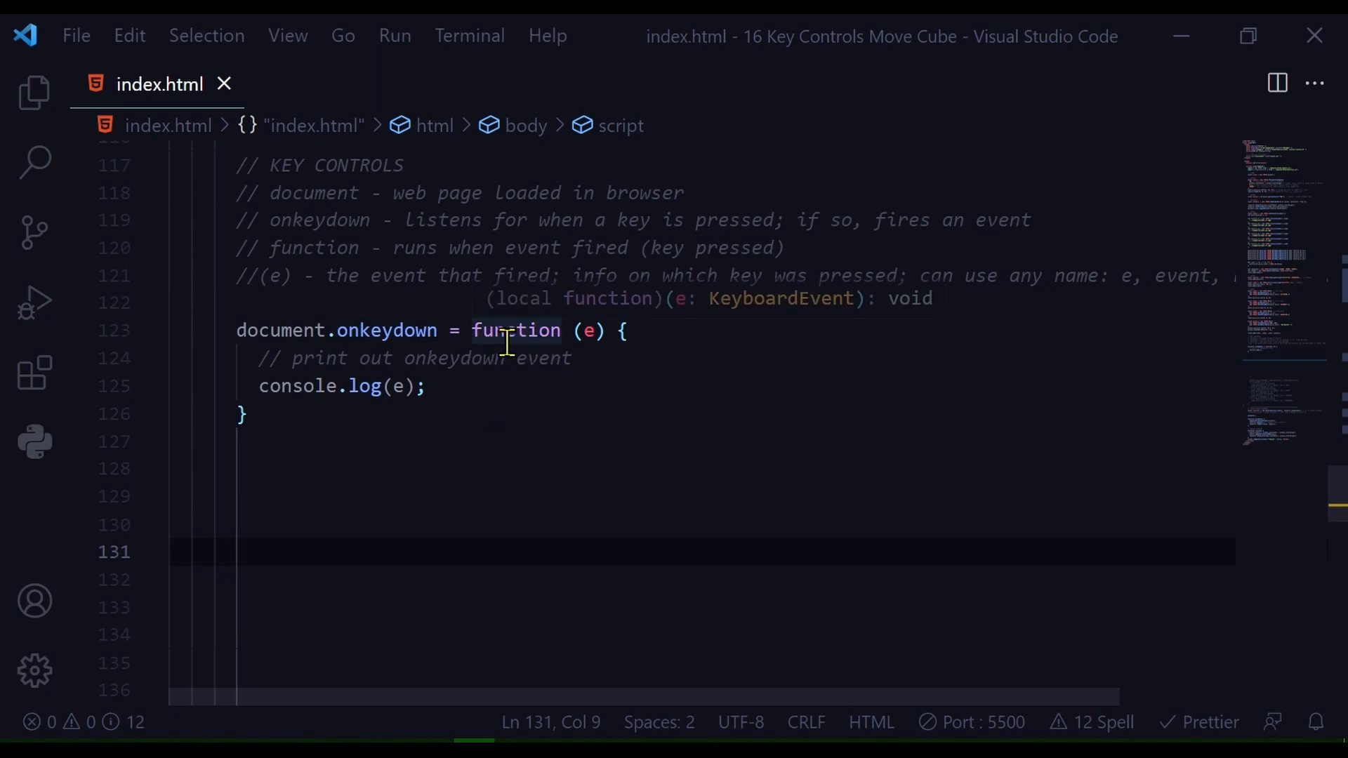
pyautogui.moveTo(399, 336)
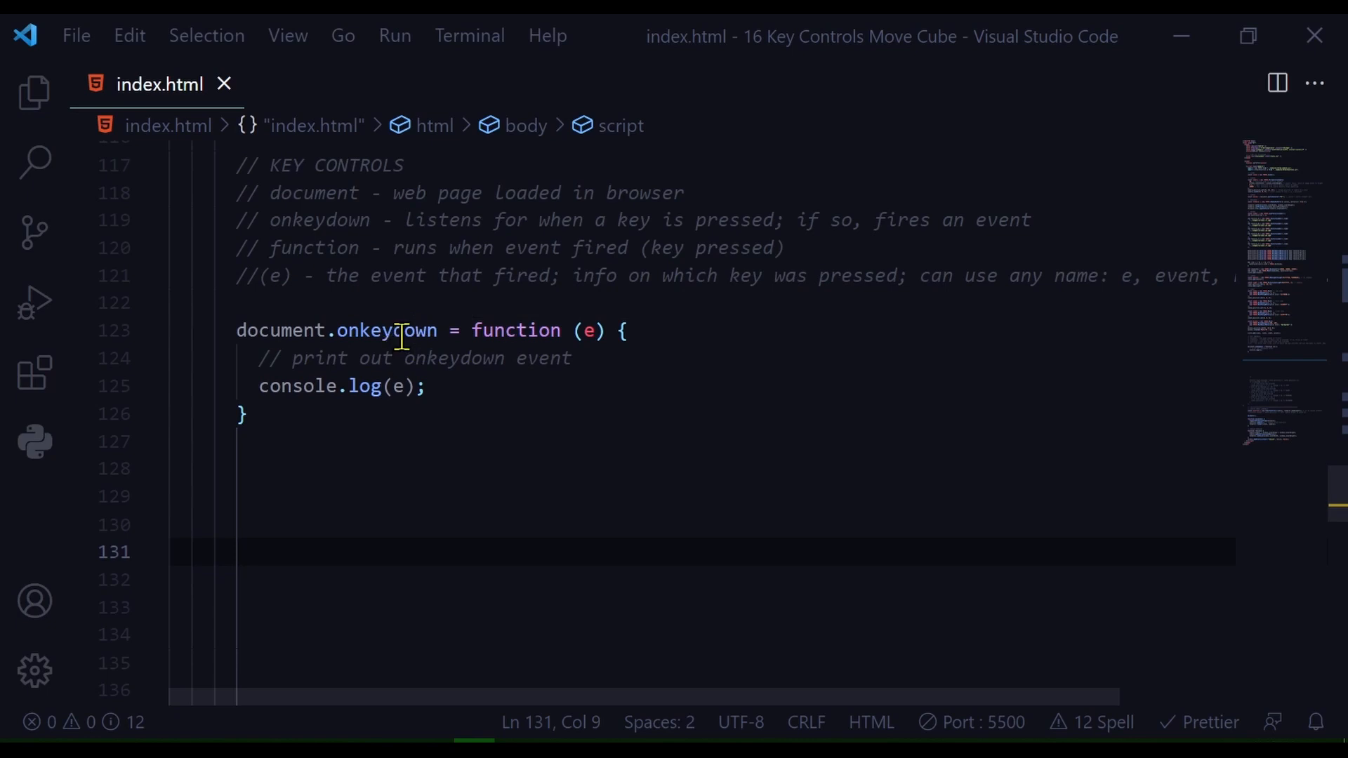
pyautogui.moveTo(589, 359)
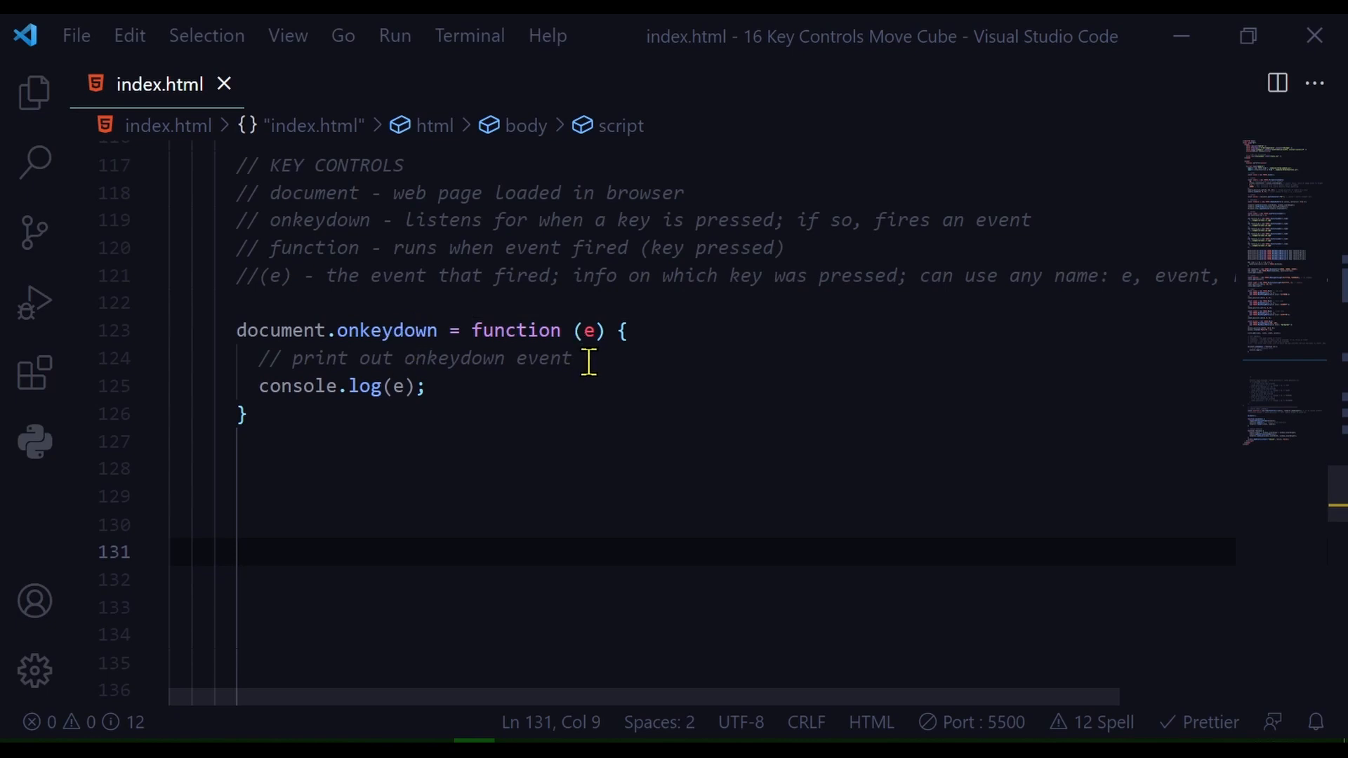
pyautogui.moveTo(591, 359)
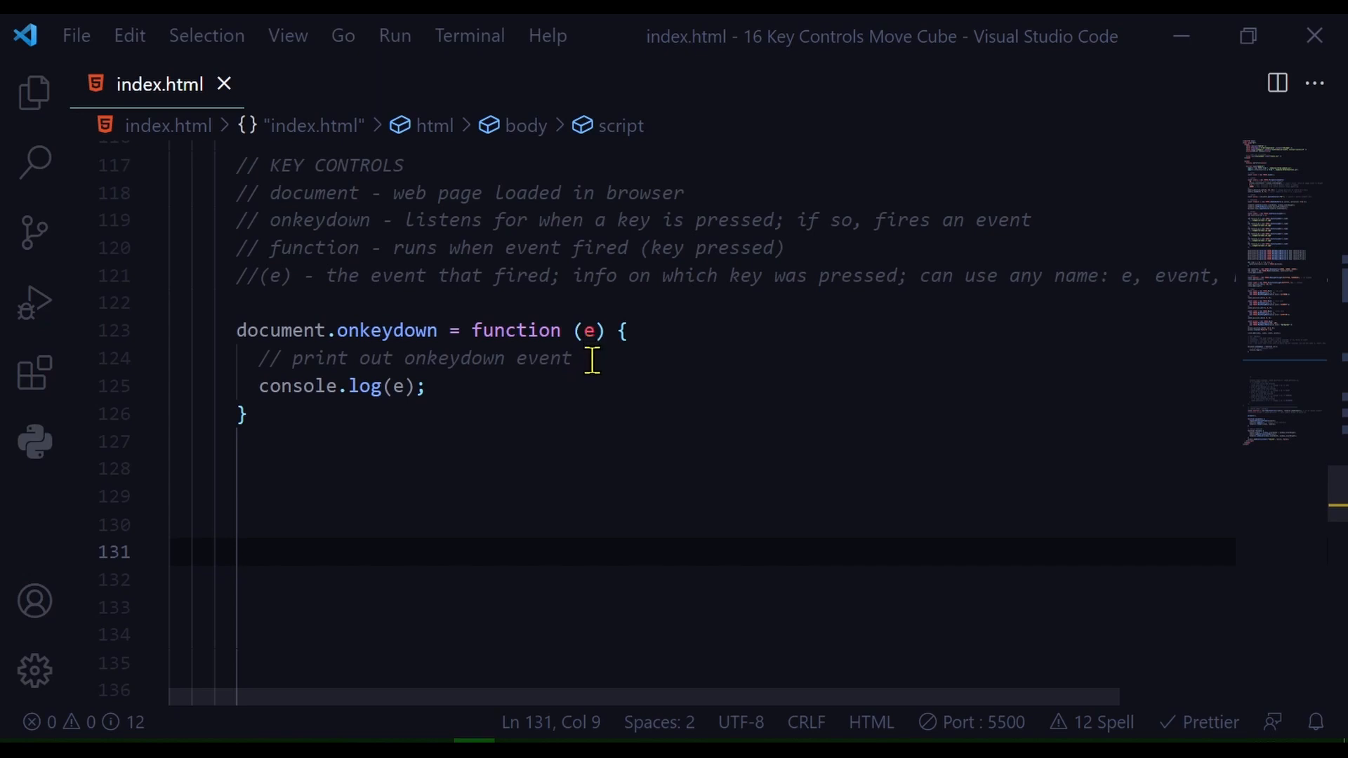
pyautogui.moveTo(375, 386)
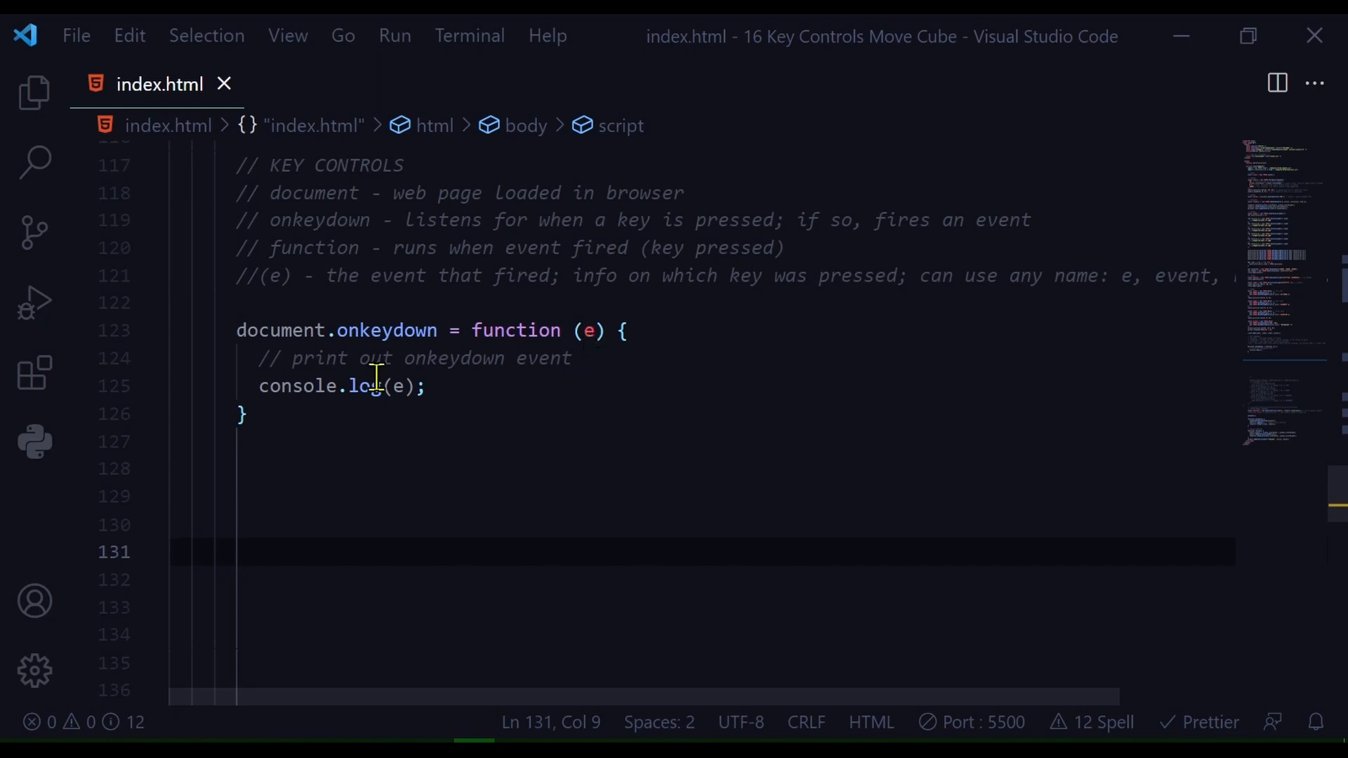
pyautogui.moveTo(341, 415)
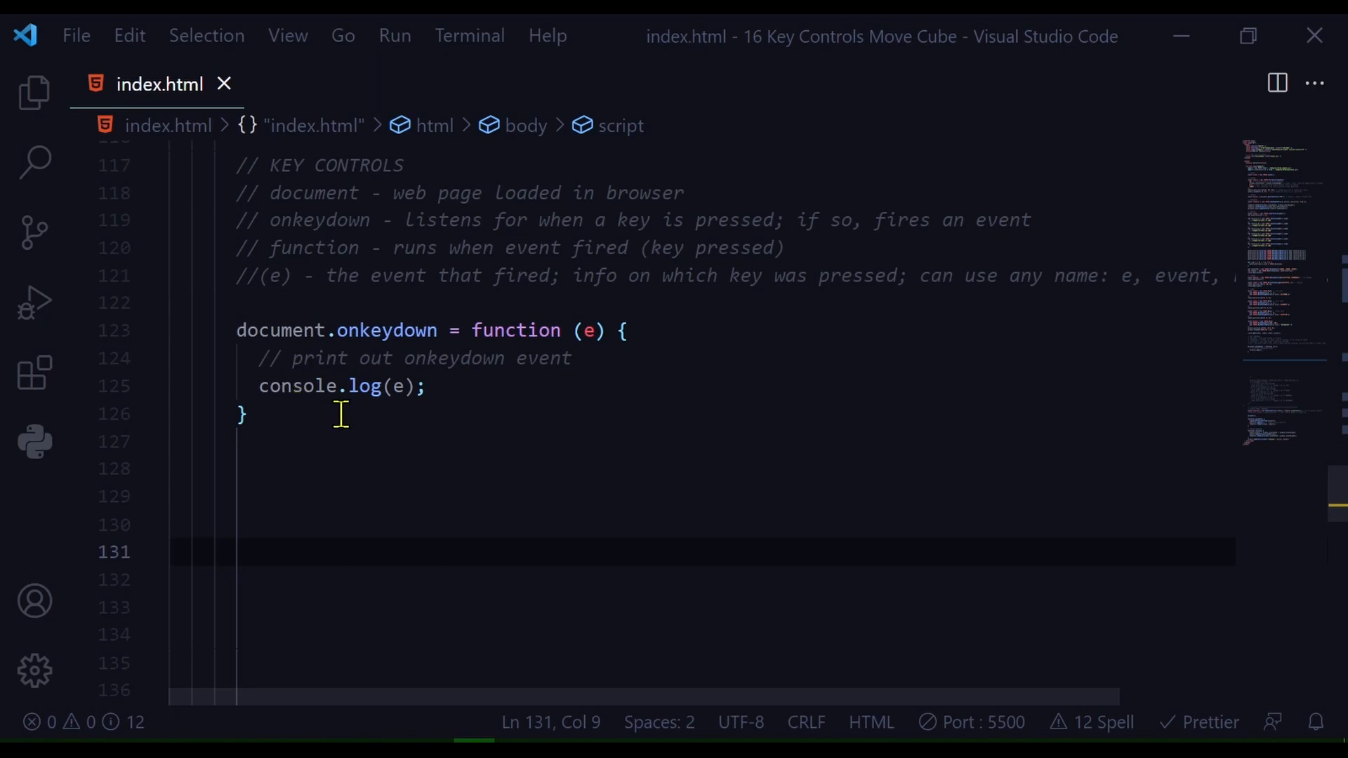
pyautogui.moveTo(402, 413)
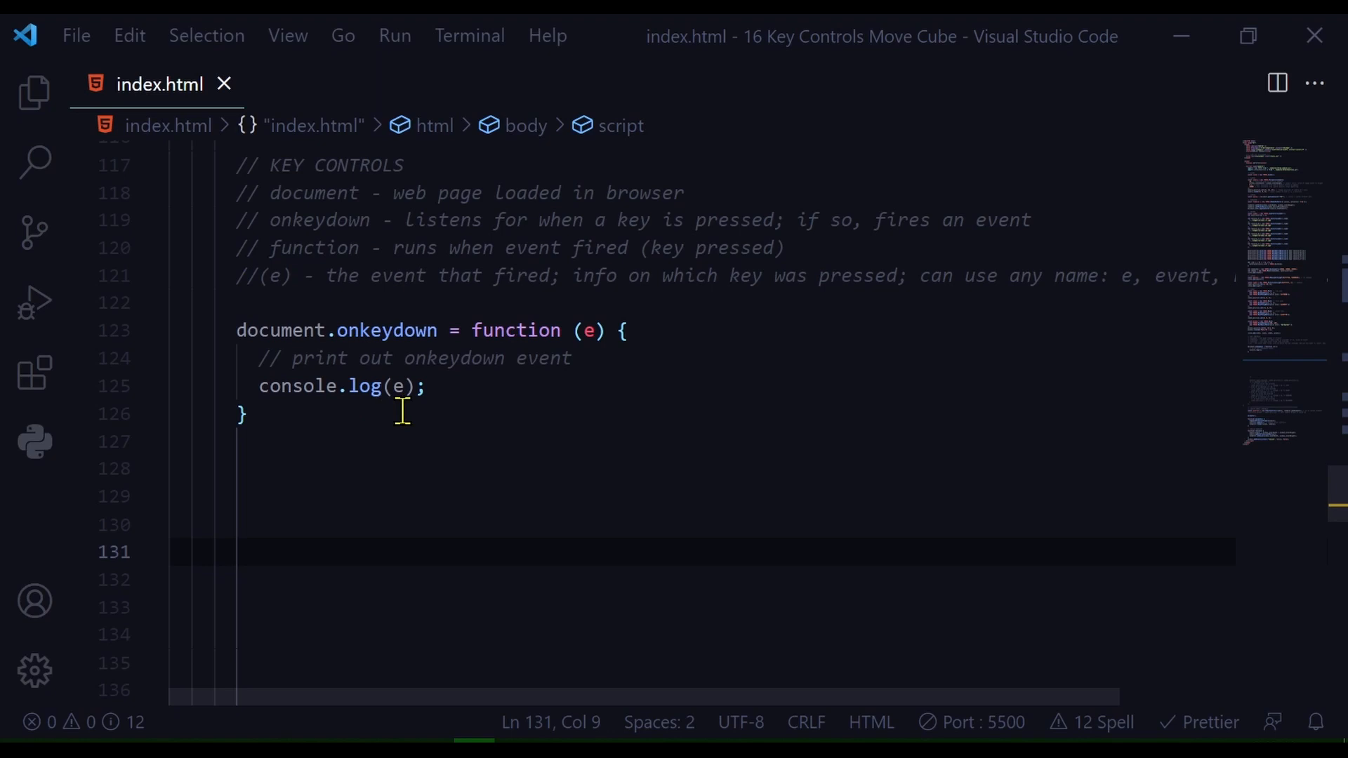
pyautogui.moveTo(402, 411)
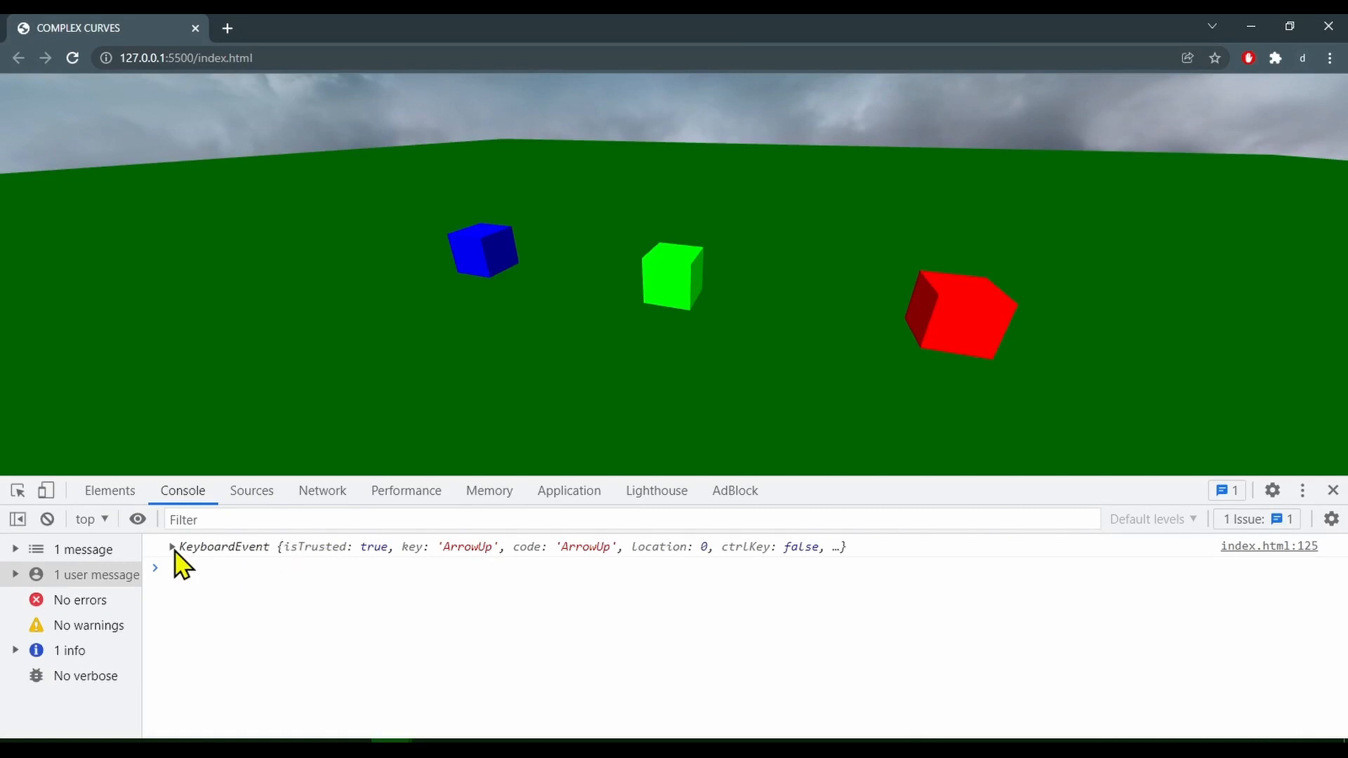
# - Expand the logged ArrowUp KeyboardEvent in the console to reveal keyCode 38
pyautogui.click(172, 546)
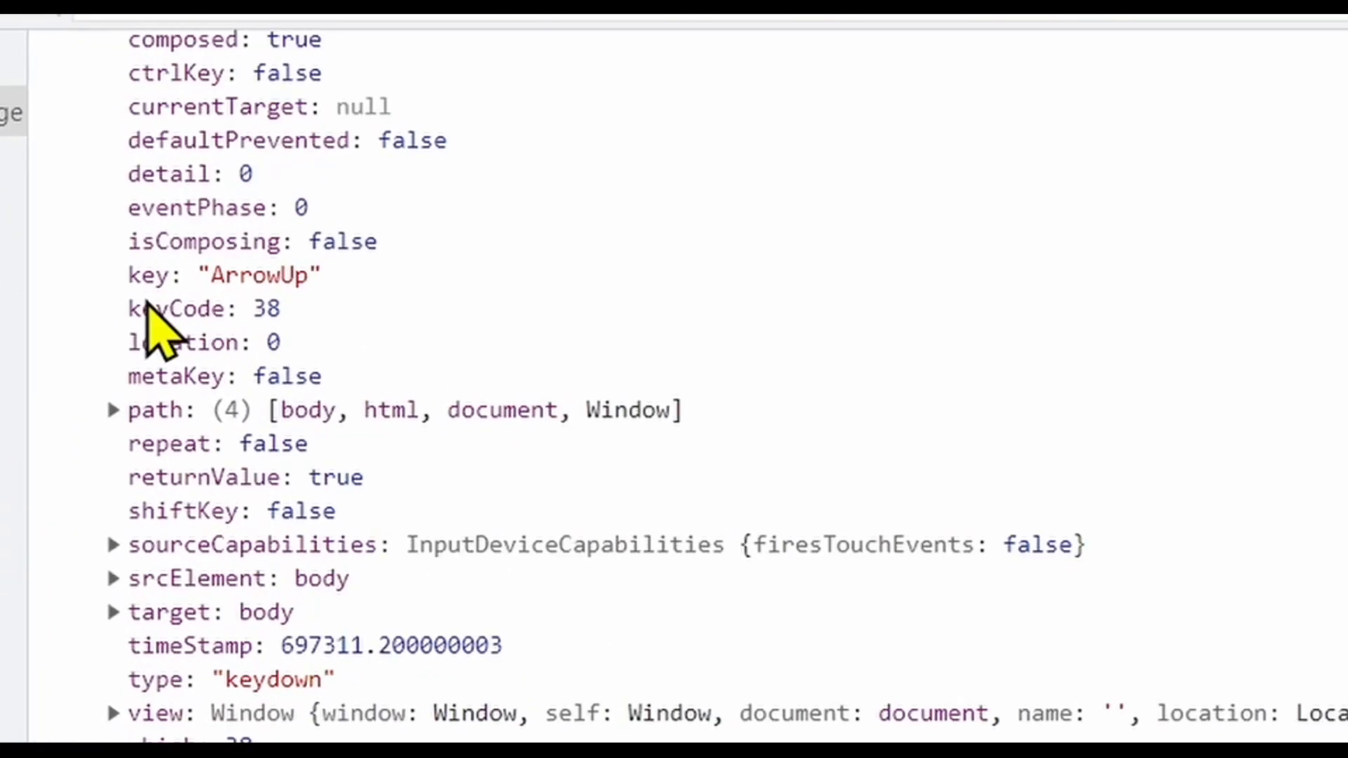
pyautogui.moveTo(310, 331)
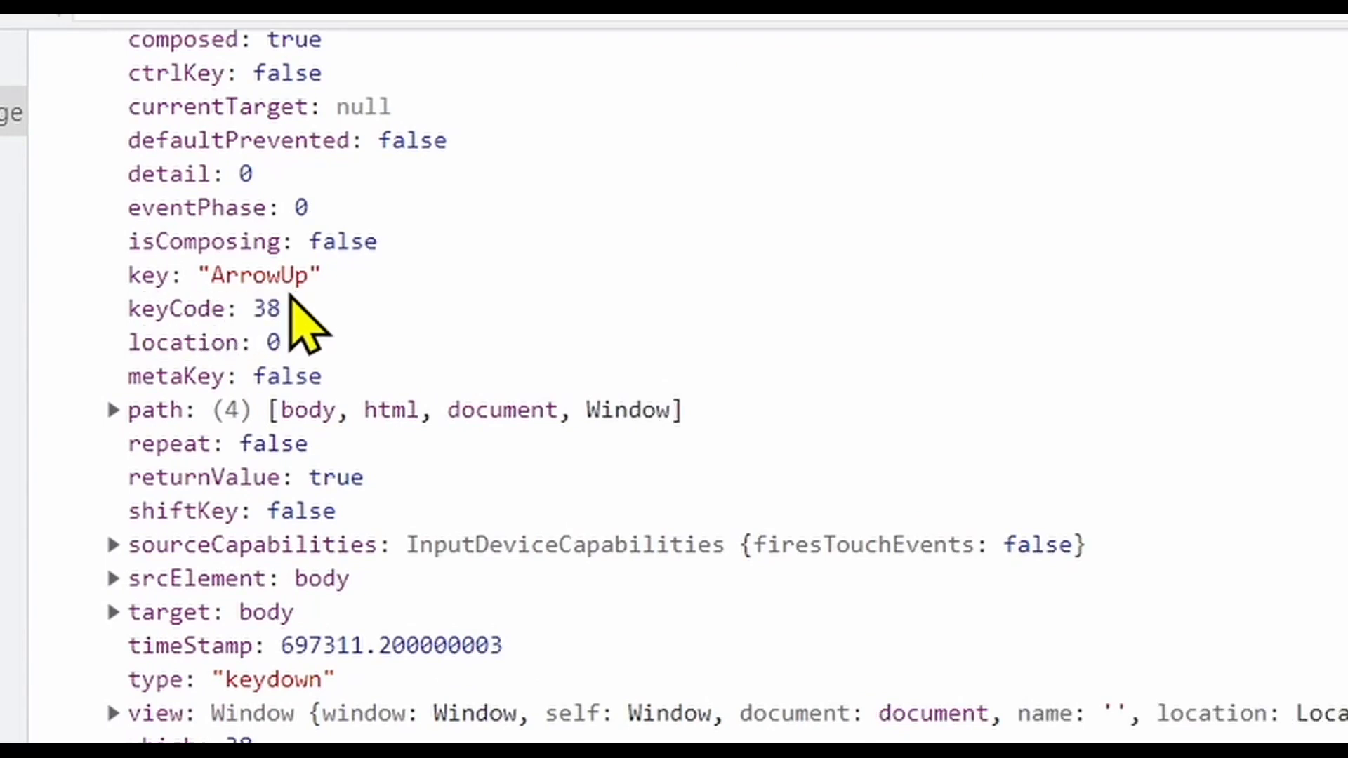
pyautogui.moveTo(271, 344)
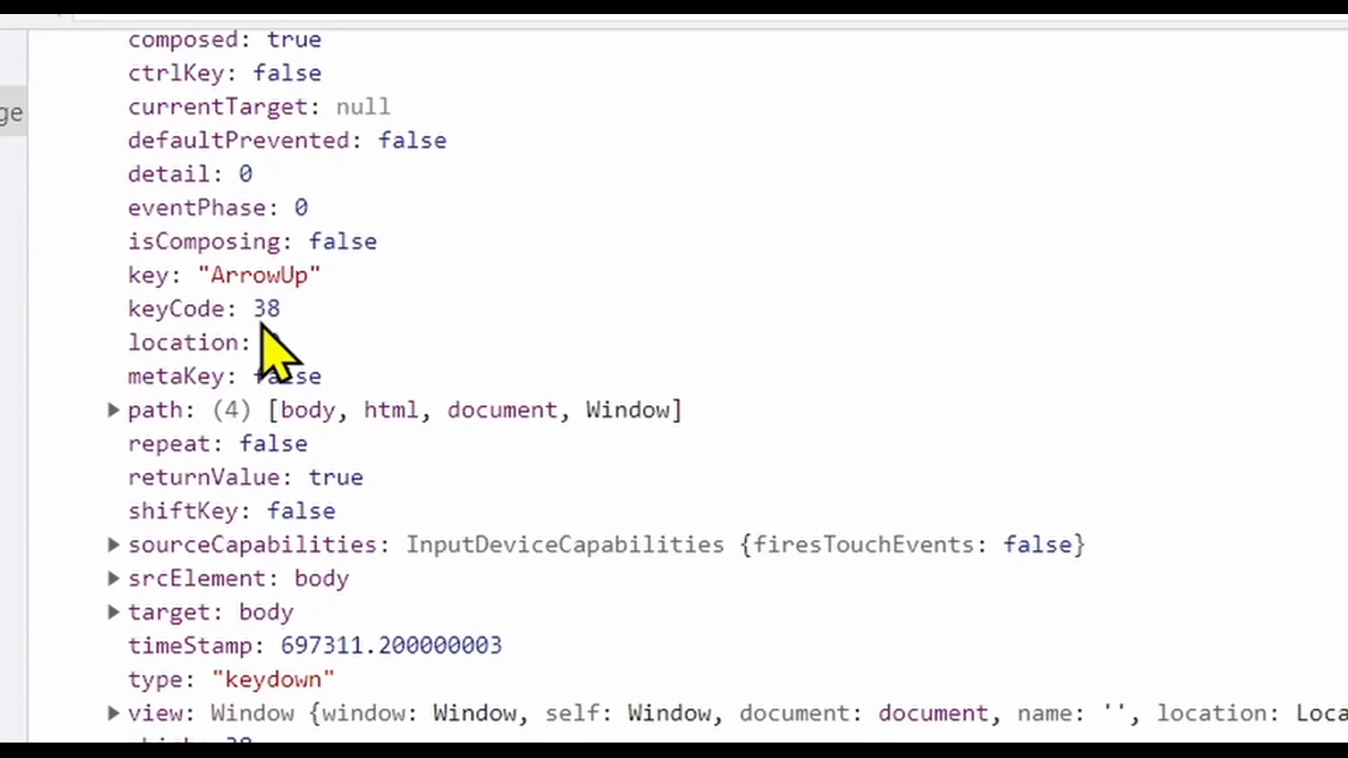
pyautogui.moveTo(318, 352)
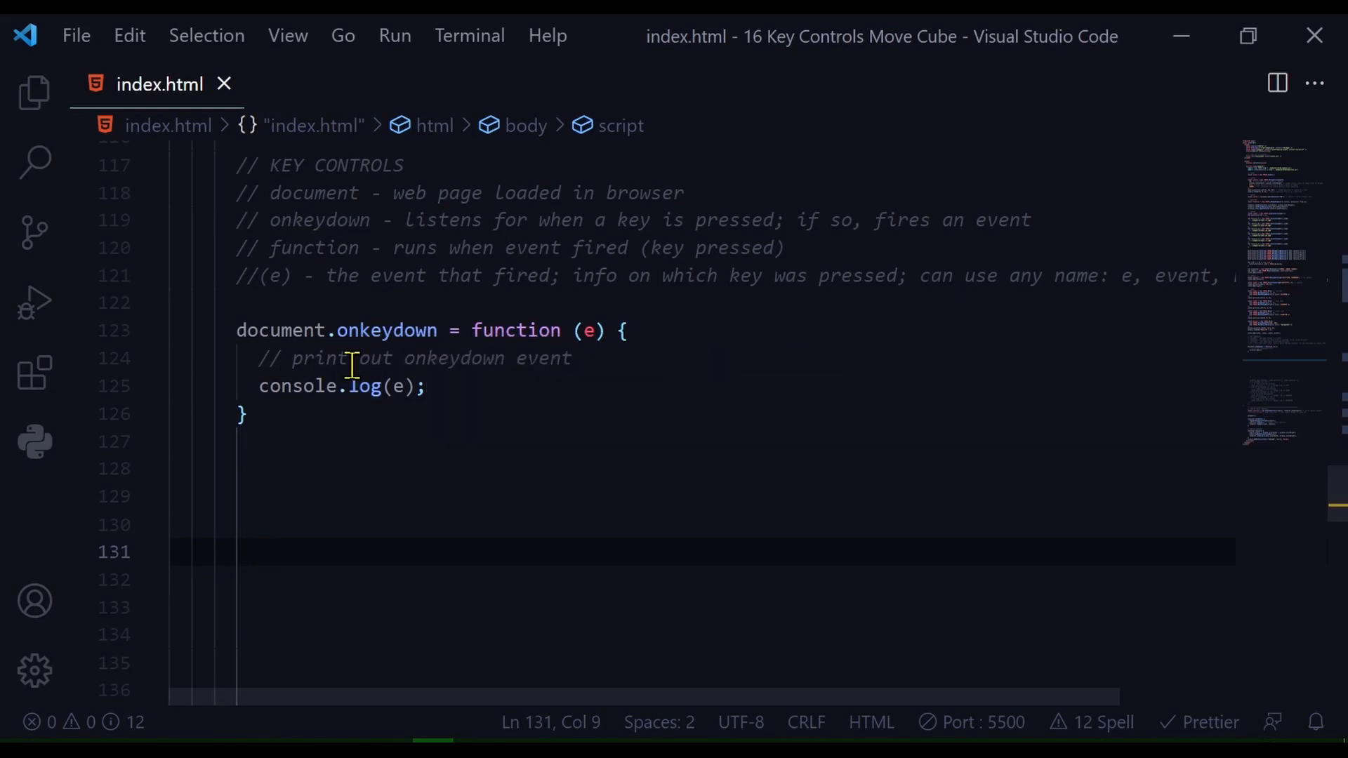
pyautogui.moveTo(450, 422)
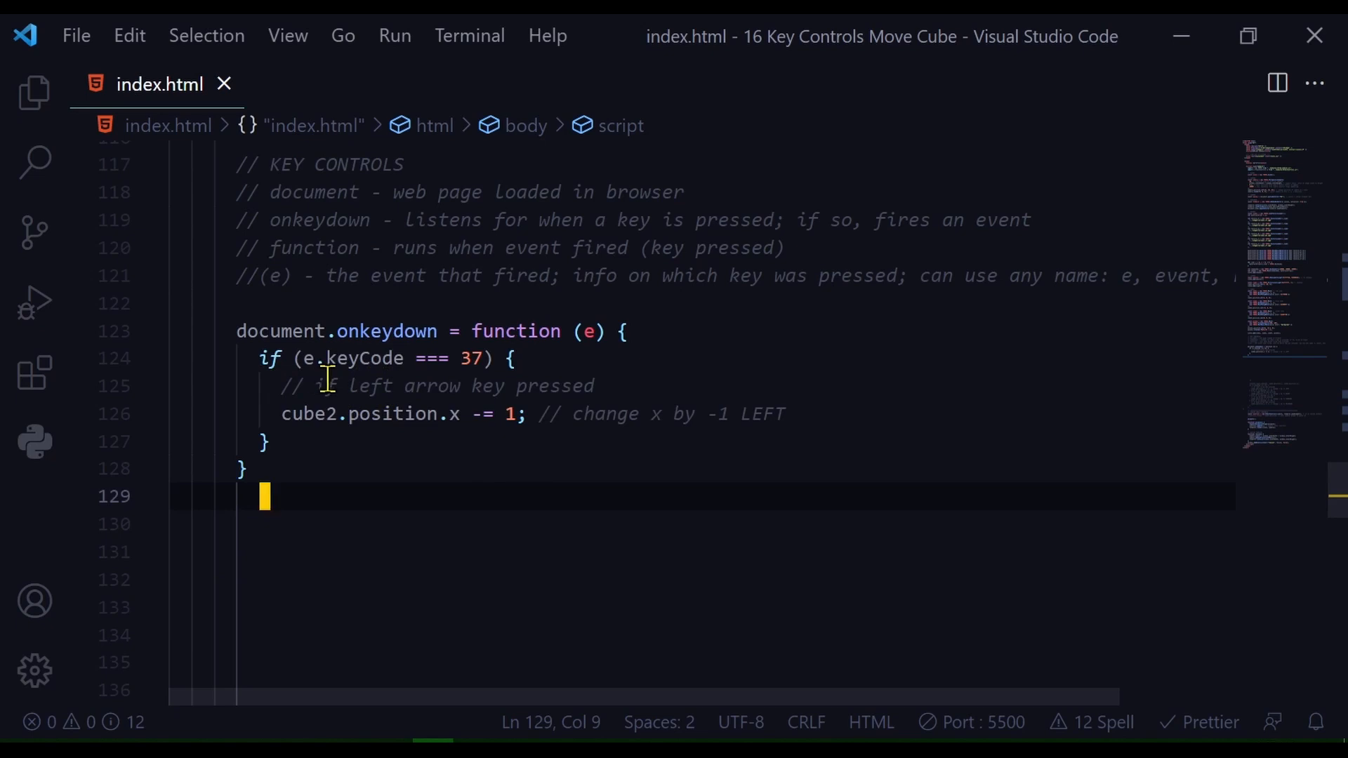
pyautogui.moveTo(361, 359)
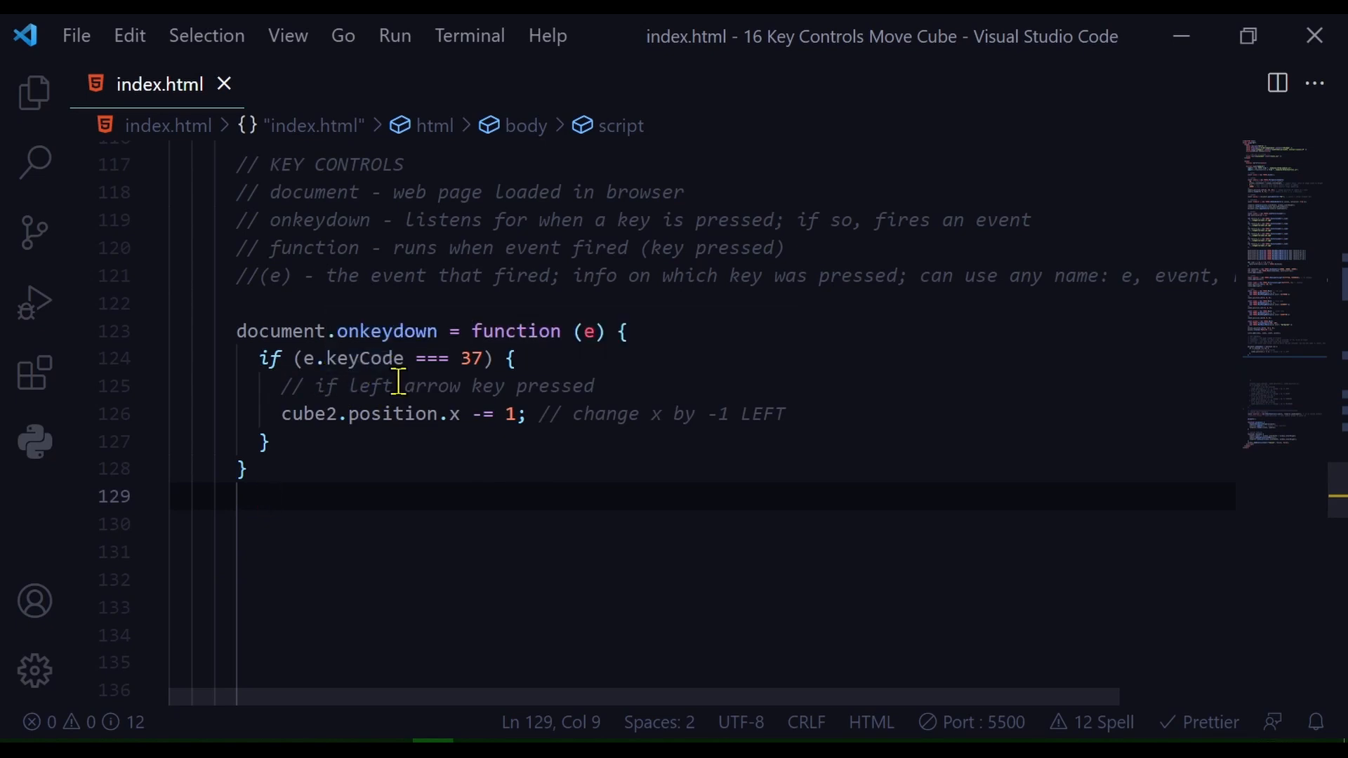
pyautogui.moveTo(370, 374)
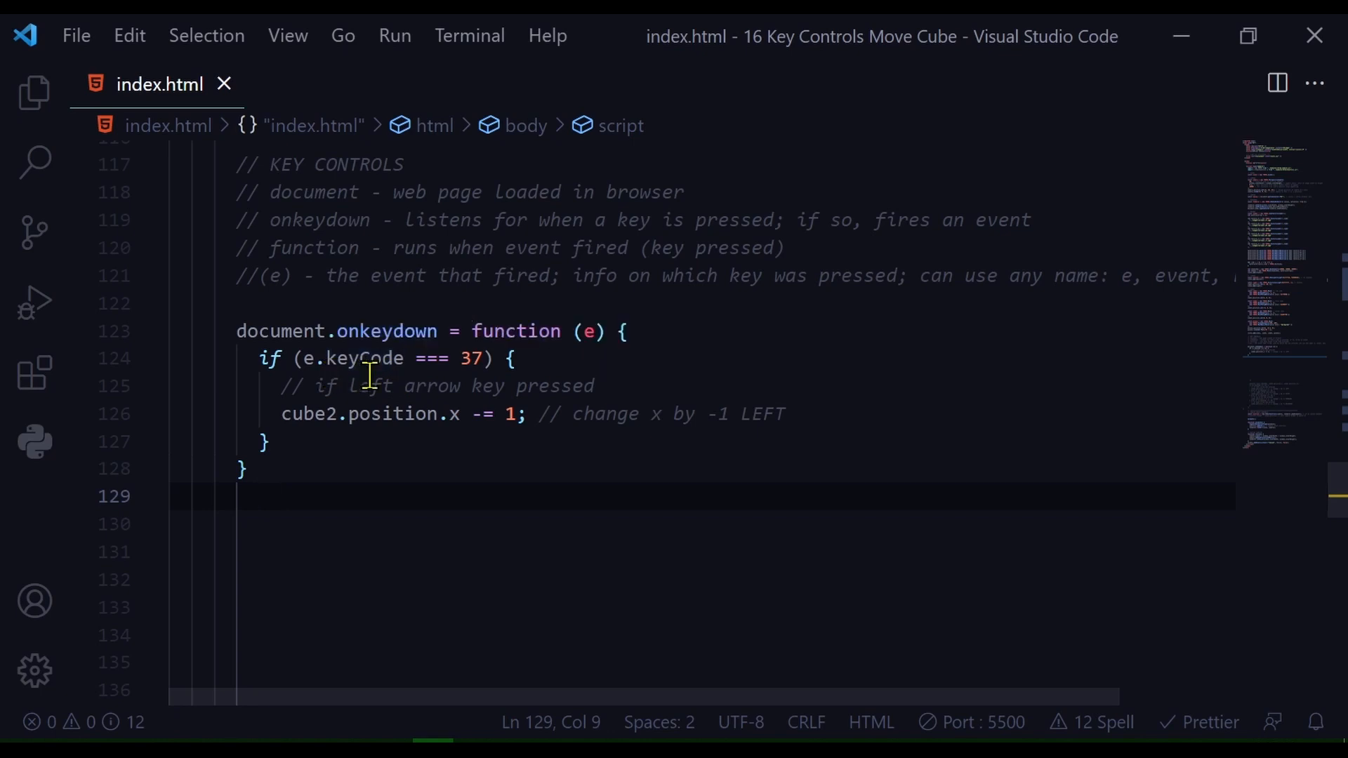
pyautogui.moveTo(468, 382)
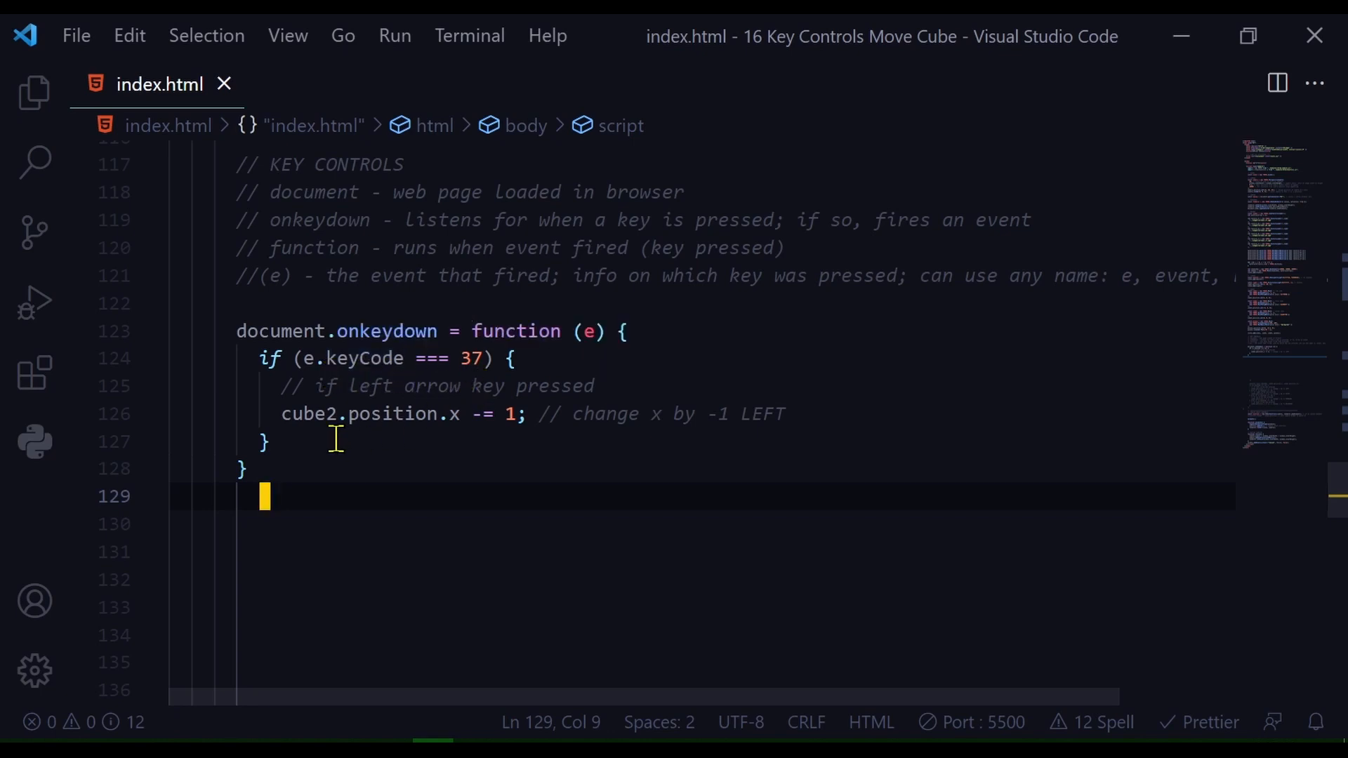
pyautogui.moveTo(305, 413)
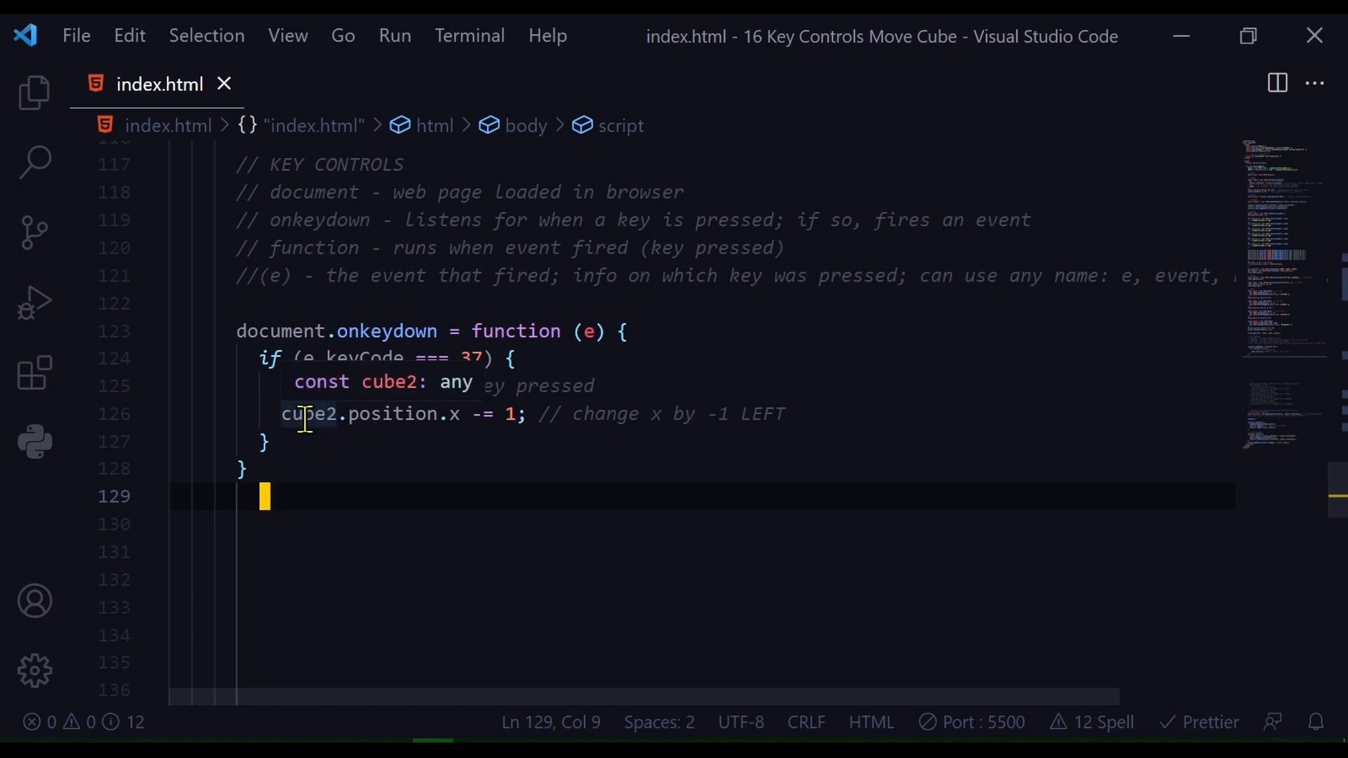
# - Scroll through index.html around the onkeydown handler that checks keyCode 37
pyautogui.scroll(3)
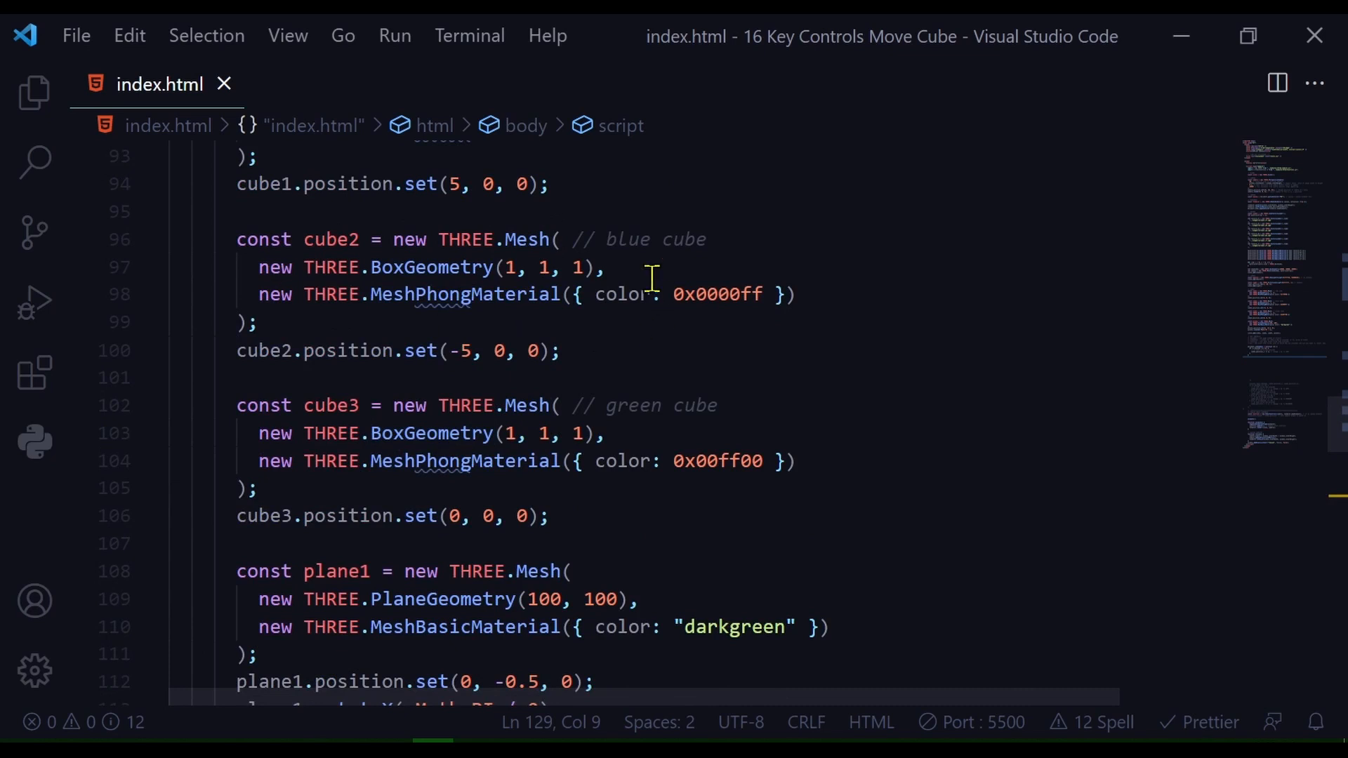
pyautogui.scroll(-3)
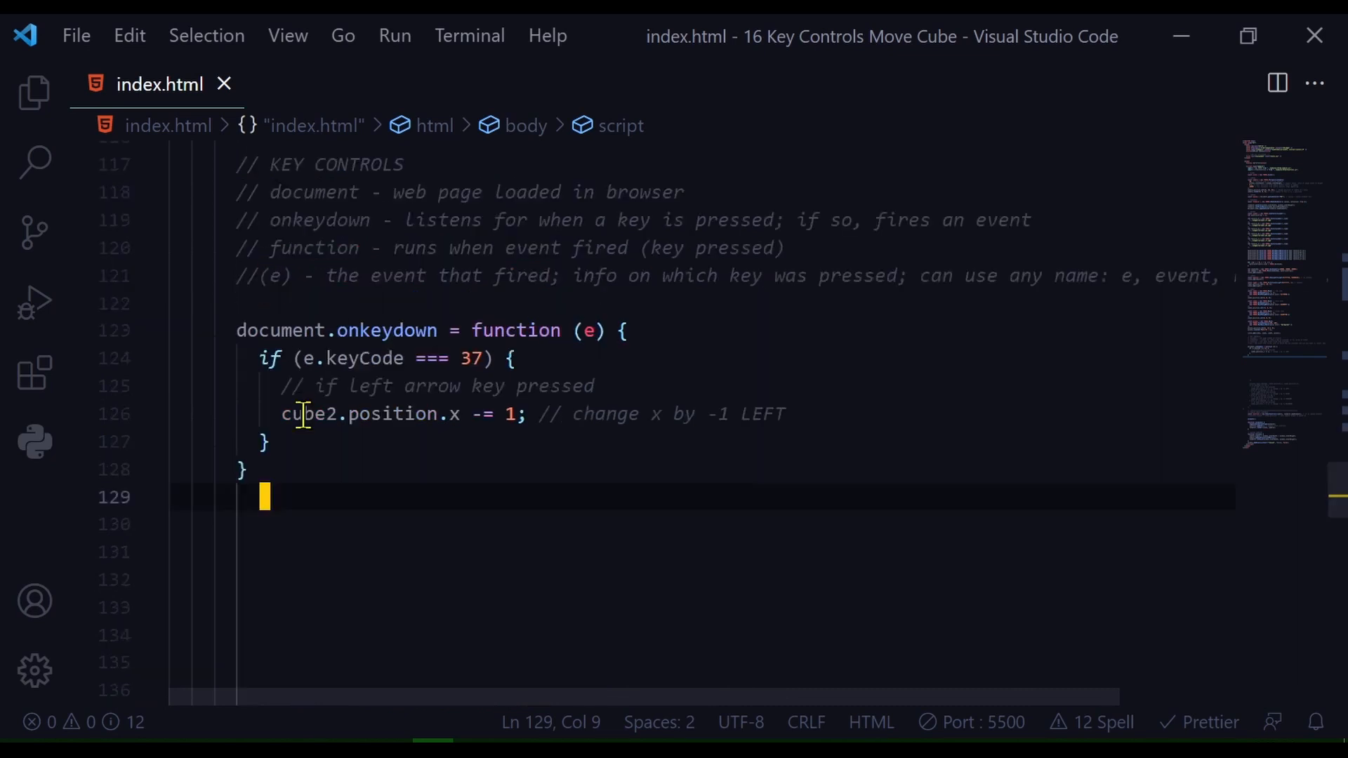
pyautogui.moveTo(344, 444)
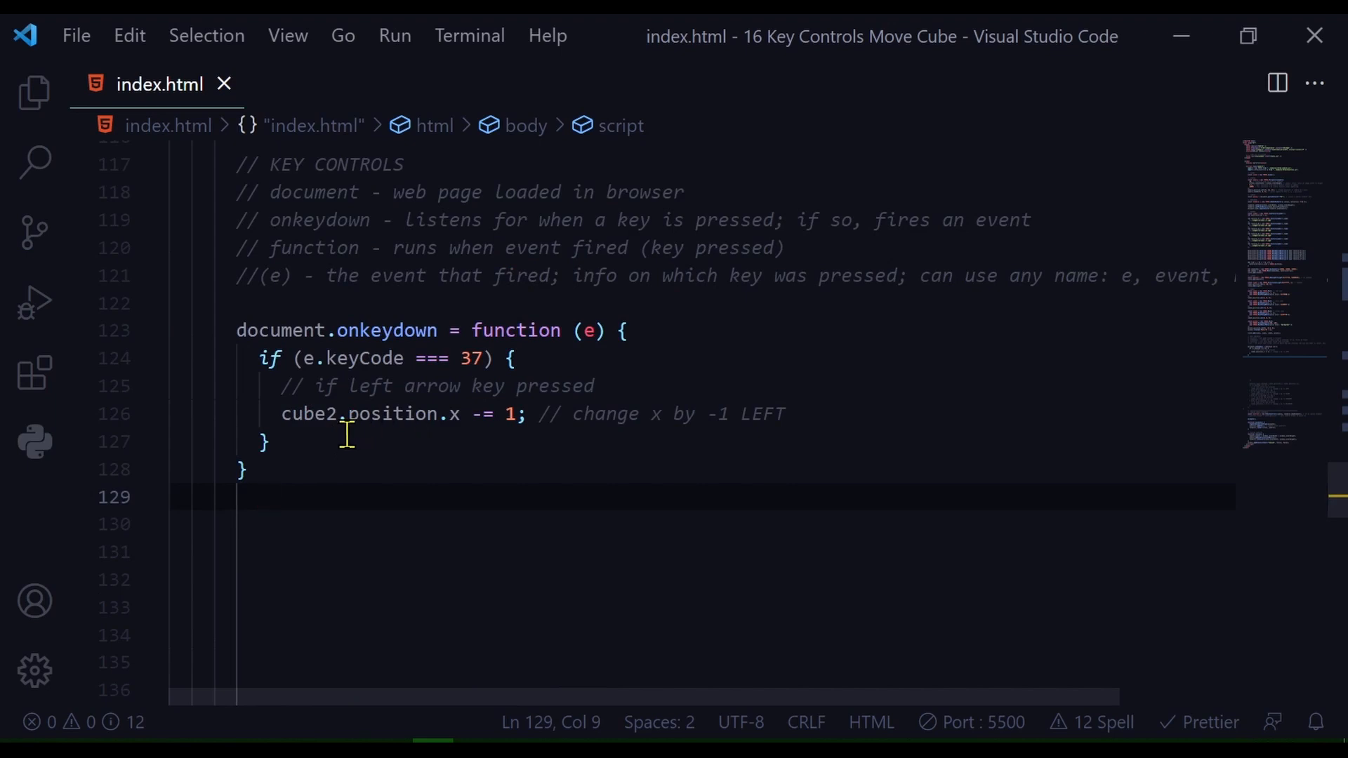
pyautogui.moveTo(497, 438)
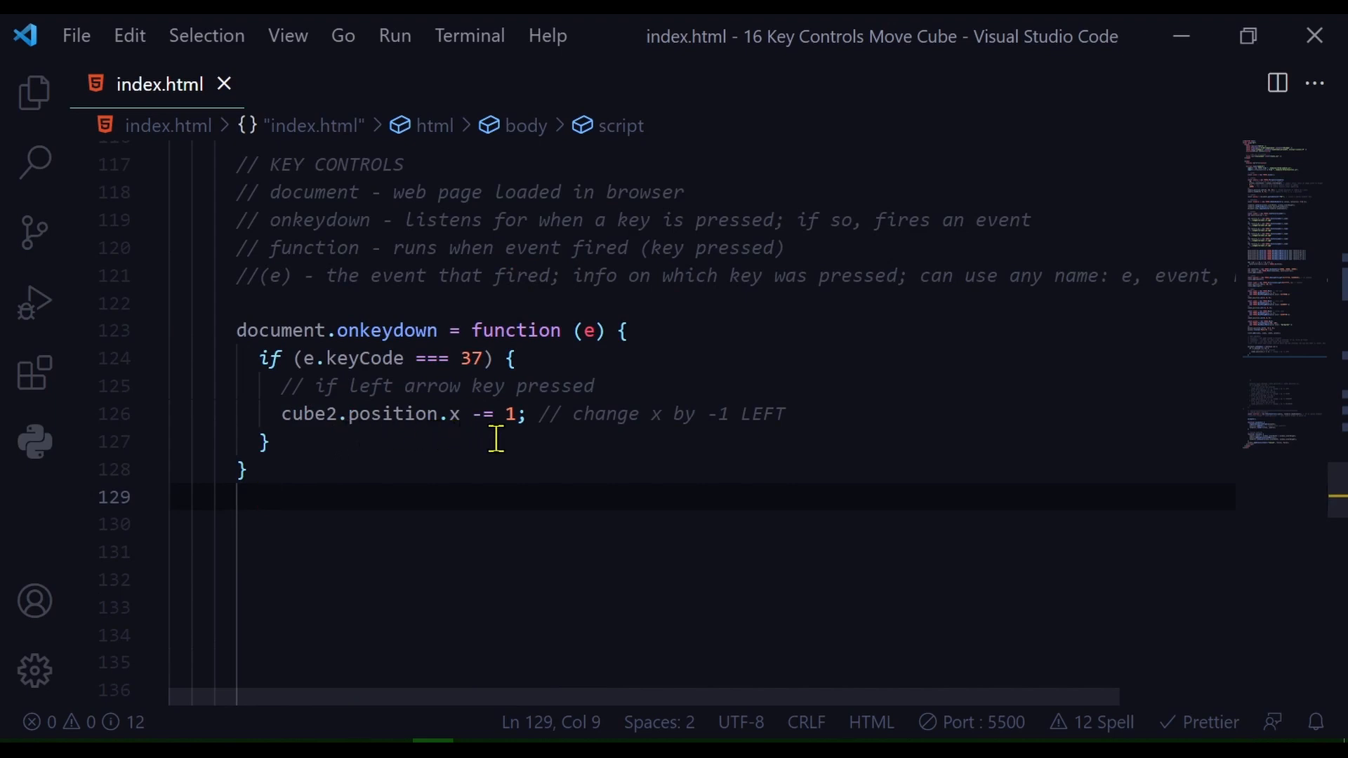
pyautogui.moveTo(555, 443)
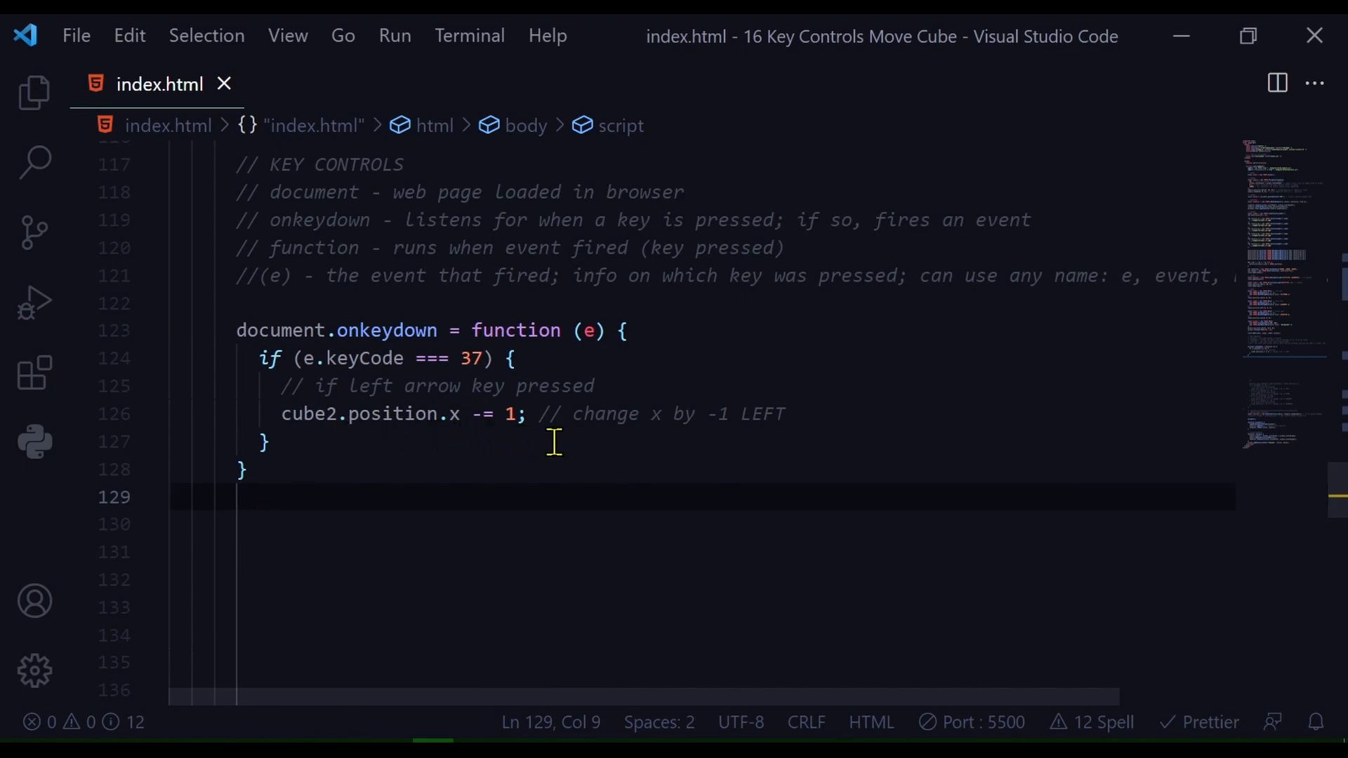
pyautogui.moveTo(543, 511)
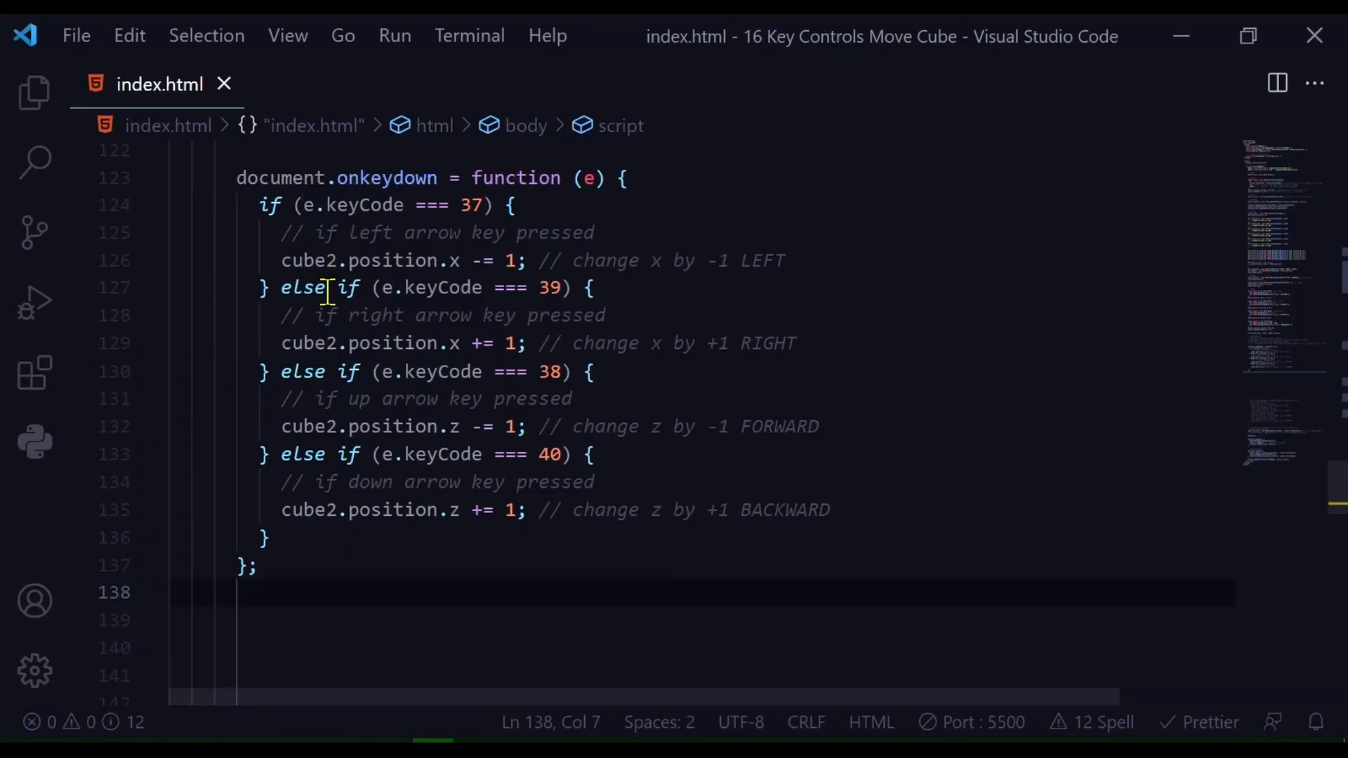
pyautogui.moveTo(364, 590)
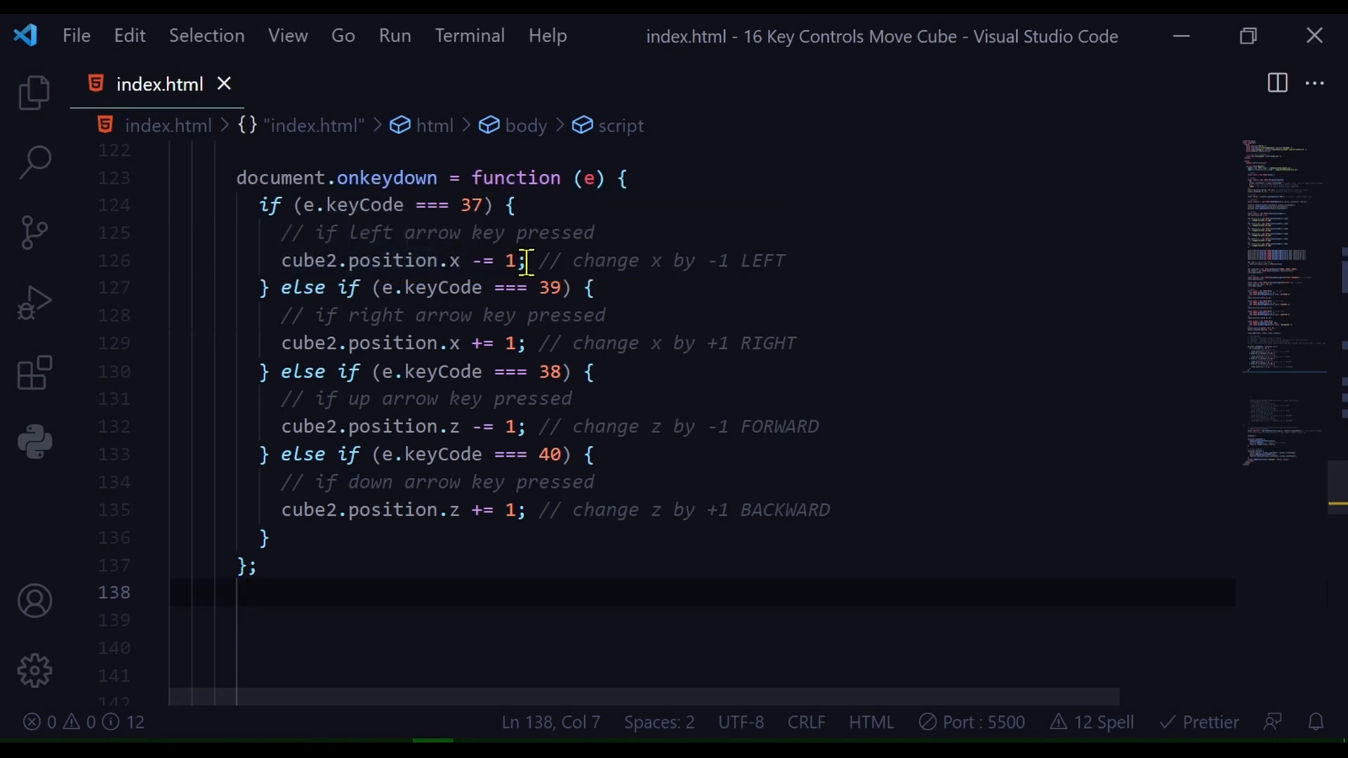
pyautogui.moveTo(282, 315)
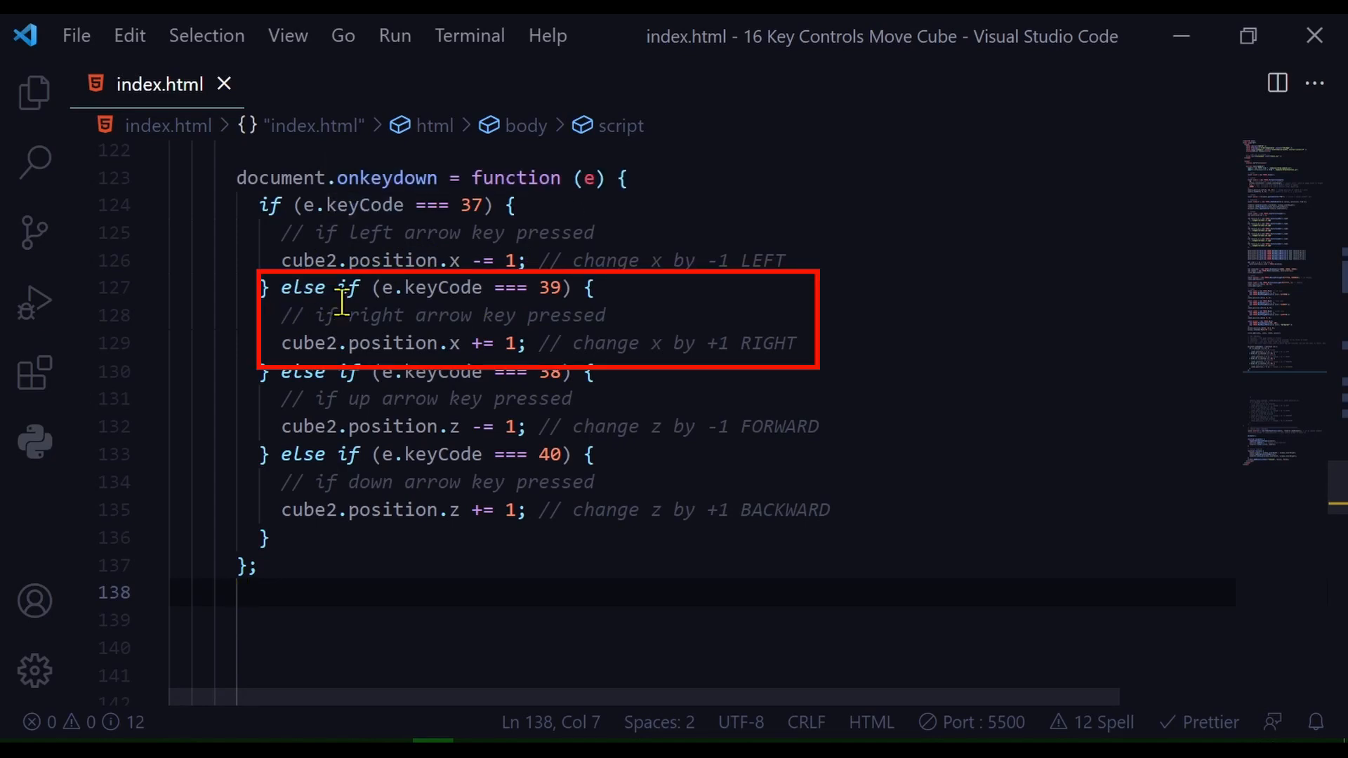
pyautogui.moveTo(571, 296)
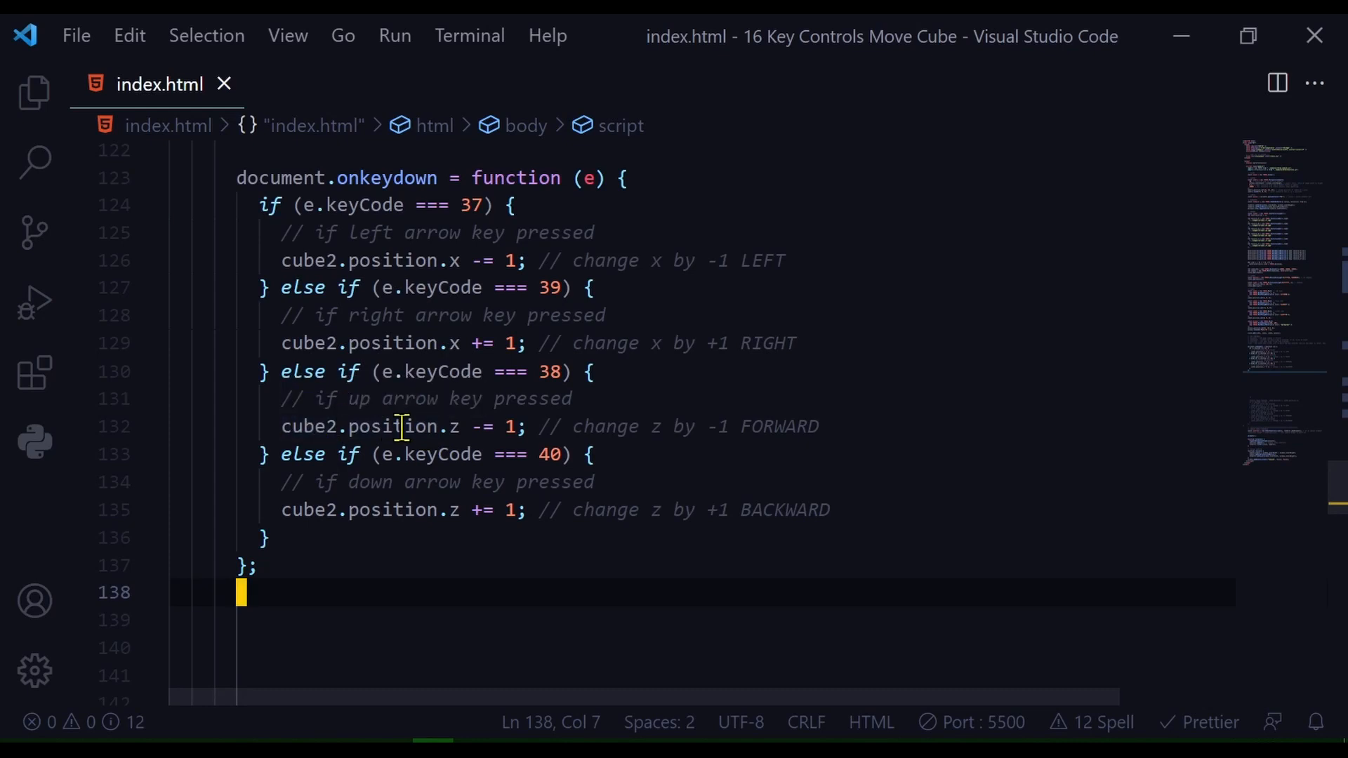
pyautogui.moveTo(512, 454)
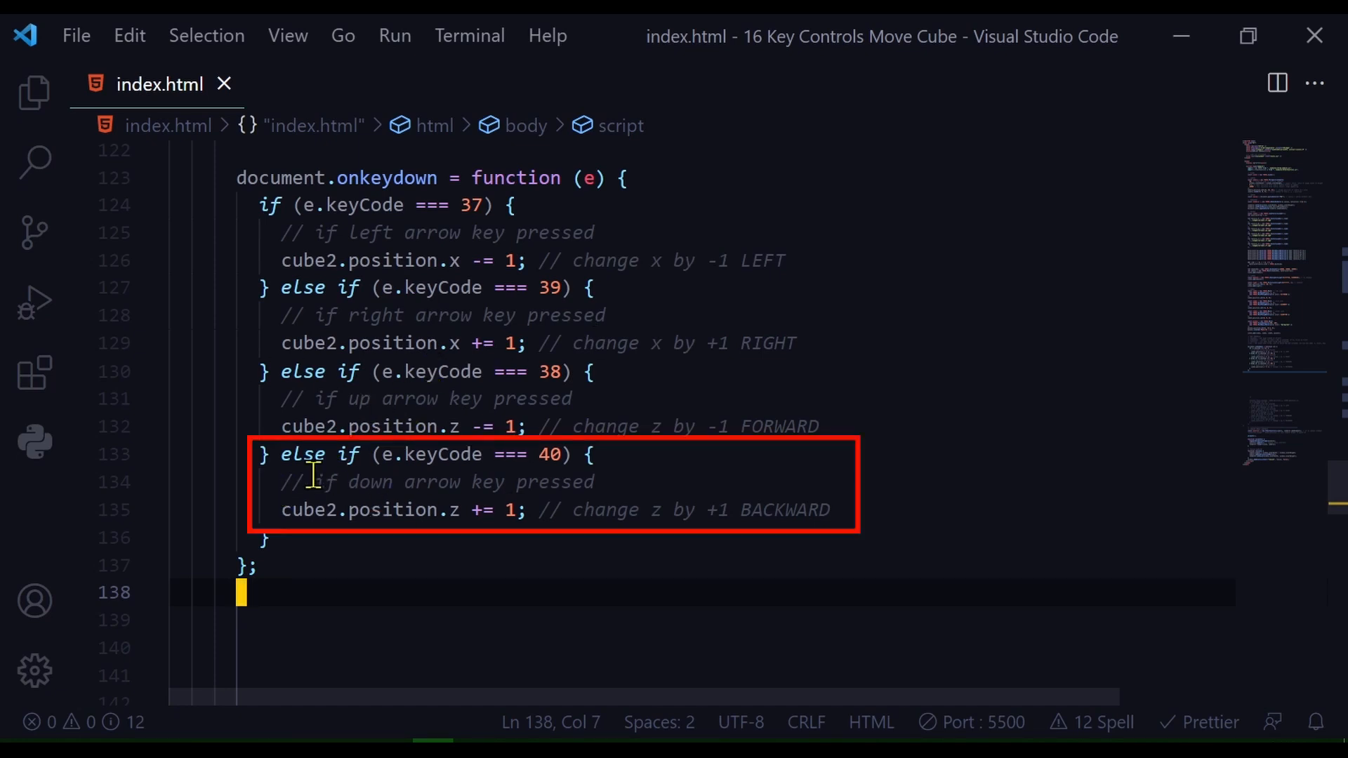
pyautogui.moveTo(528, 478)
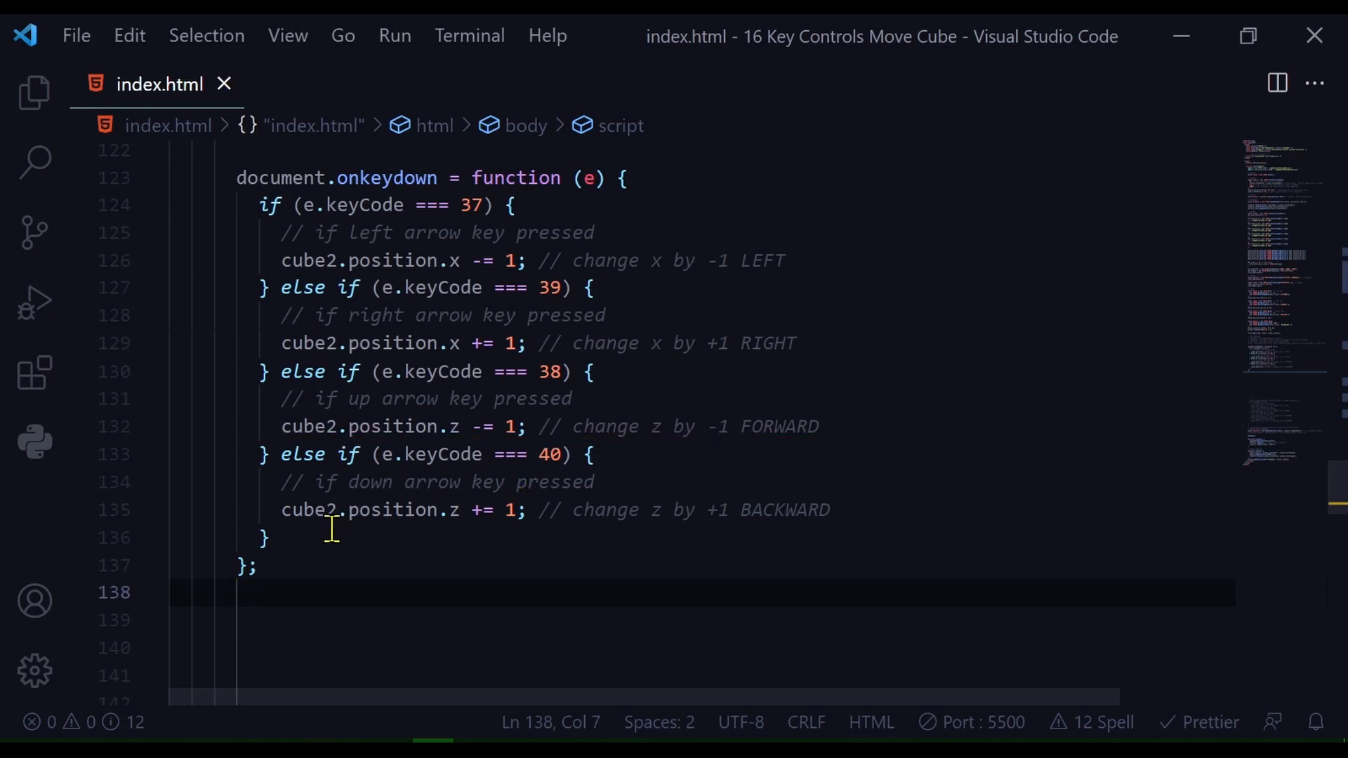
pyautogui.moveTo(459, 533)
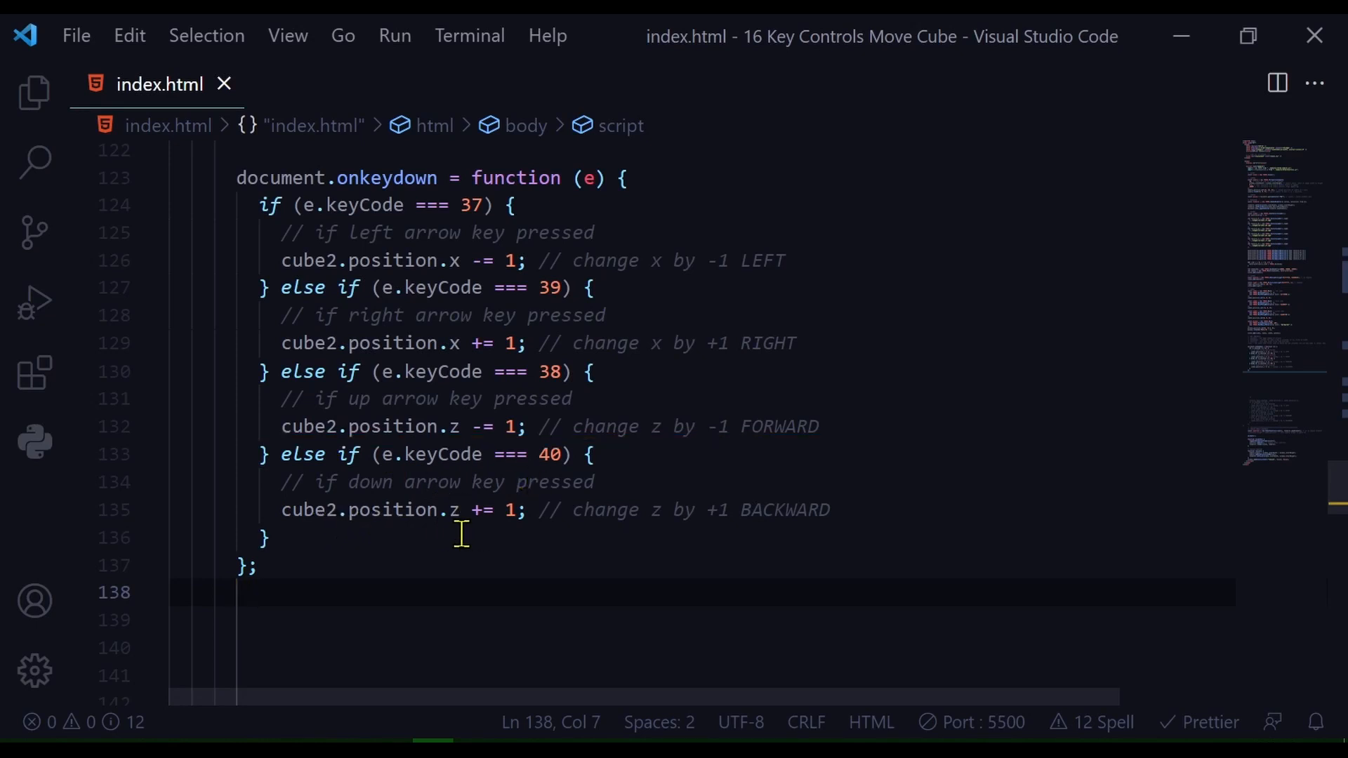
pyautogui.moveTo(308, 547)
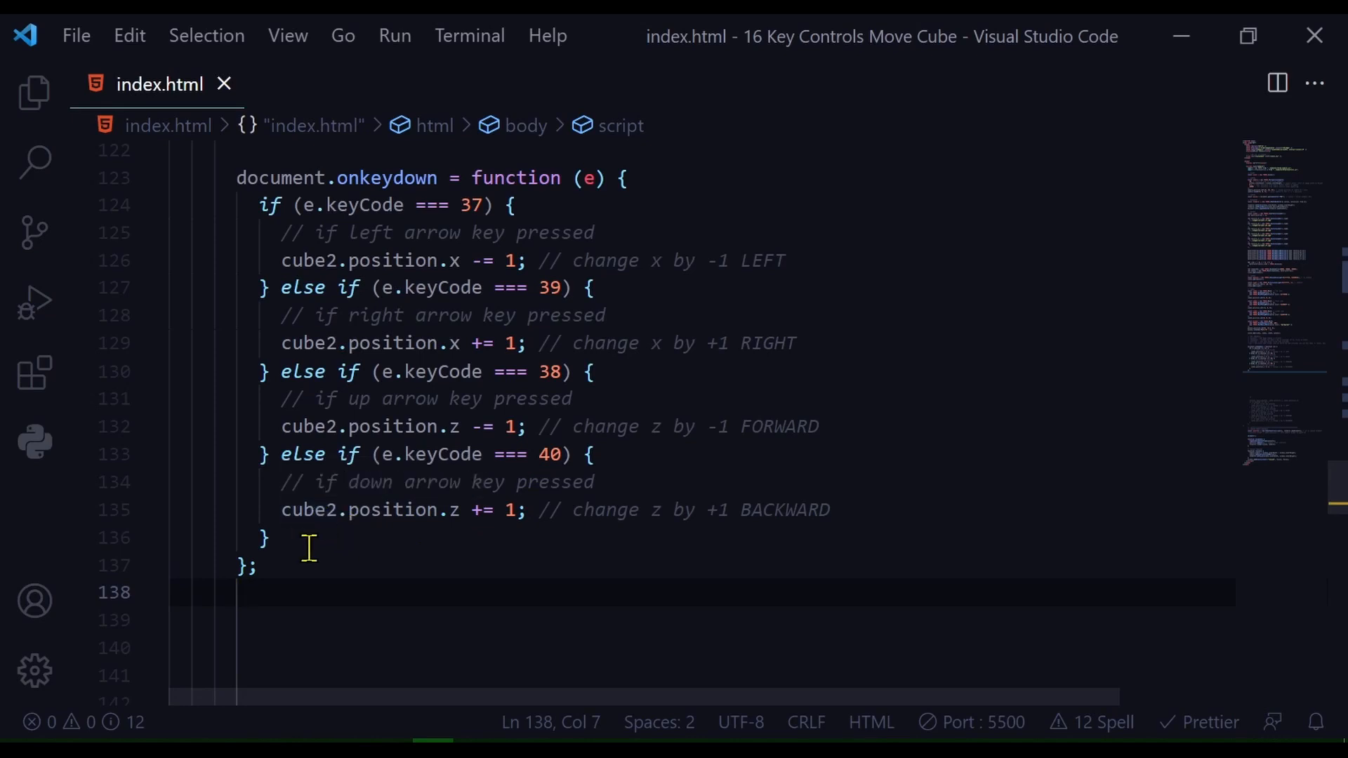
pyautogui.moveTo(709, 533)
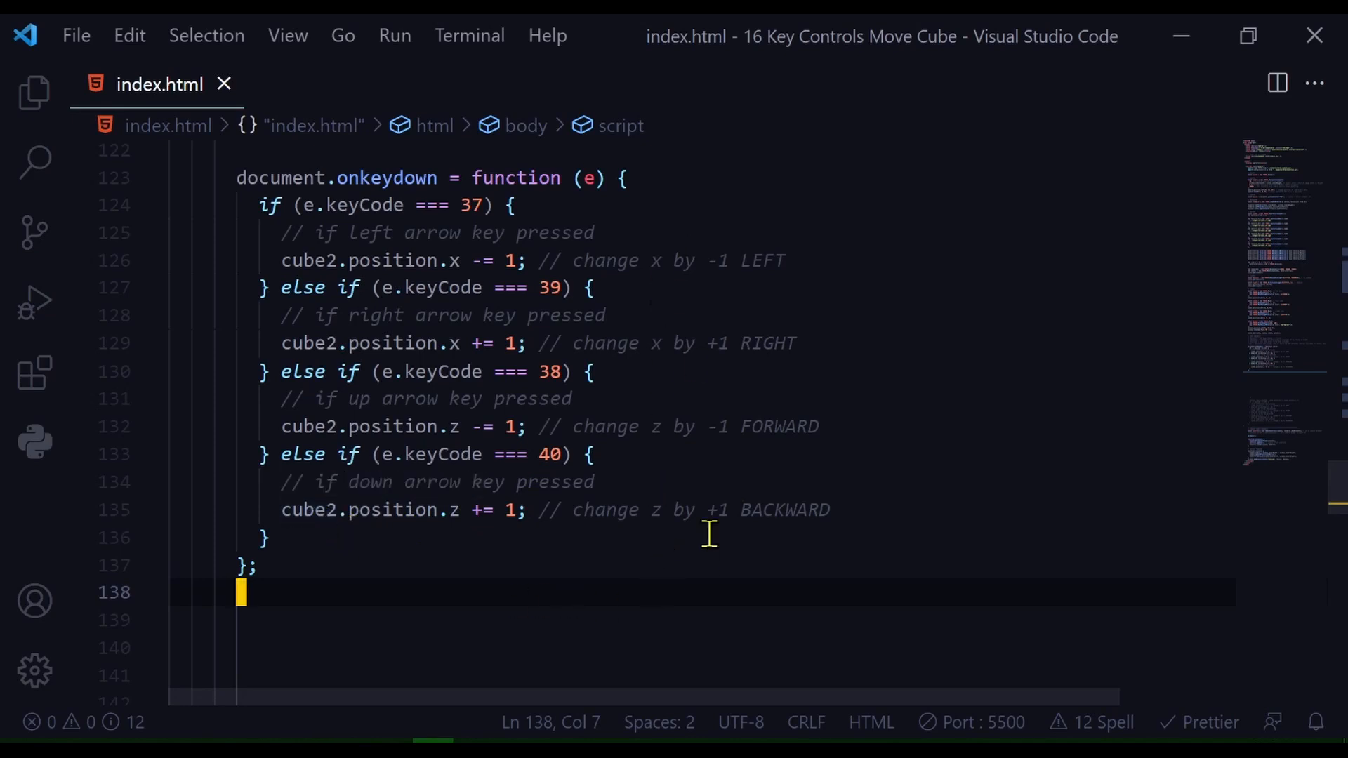
pyautogui.moveTo(571, 550)
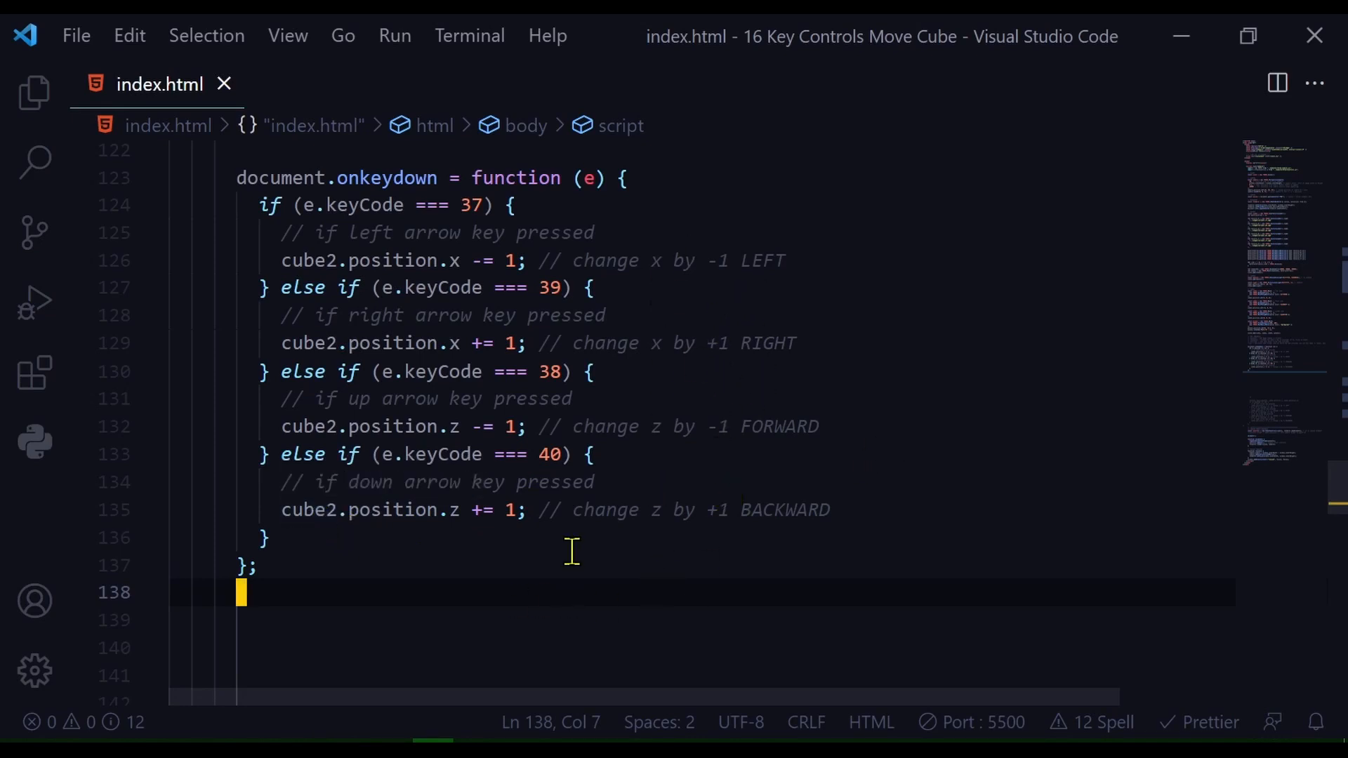